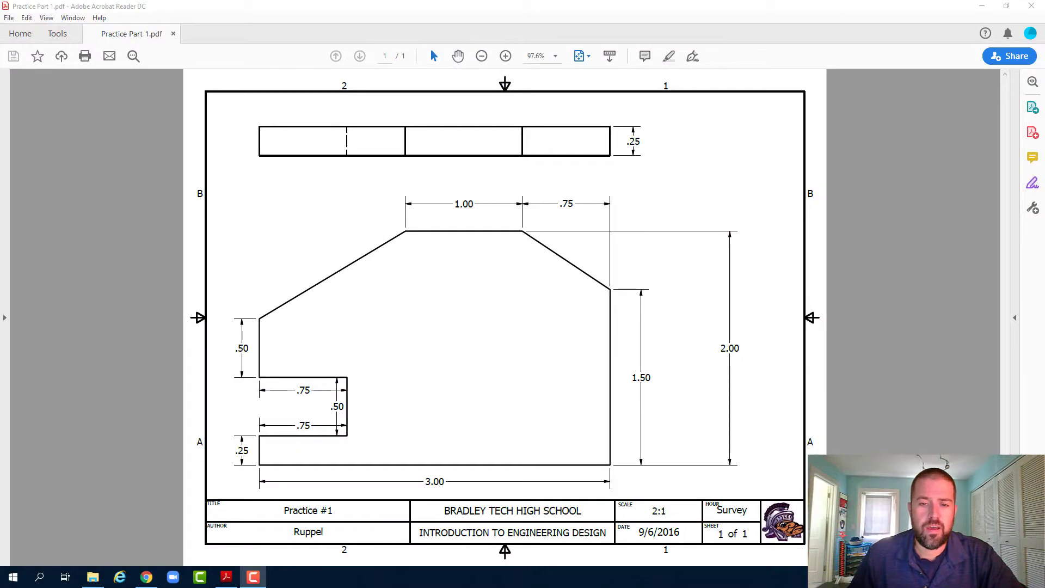
mouse_move(504, 253)
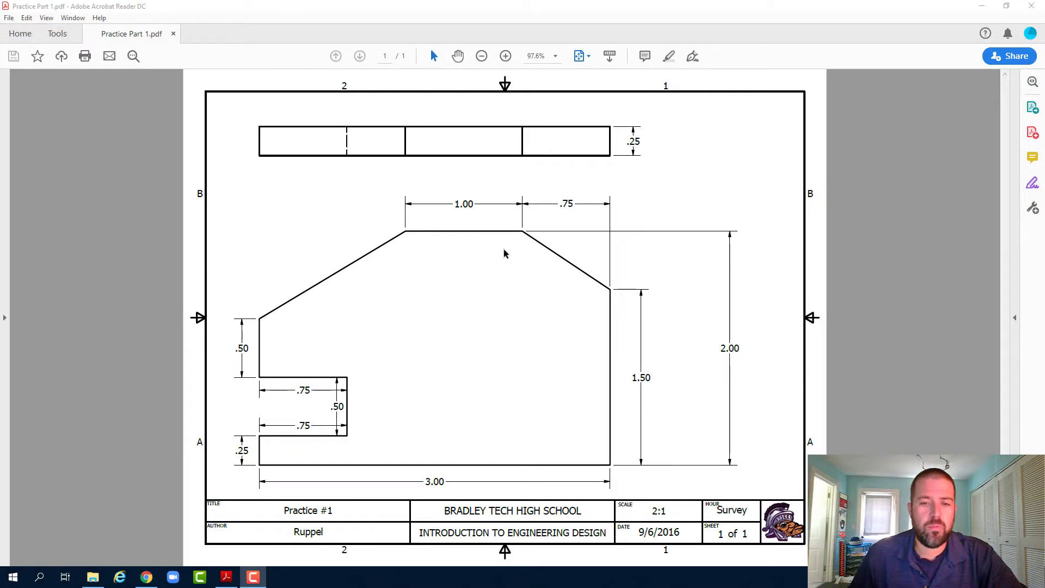
mouse_move(613, 294)
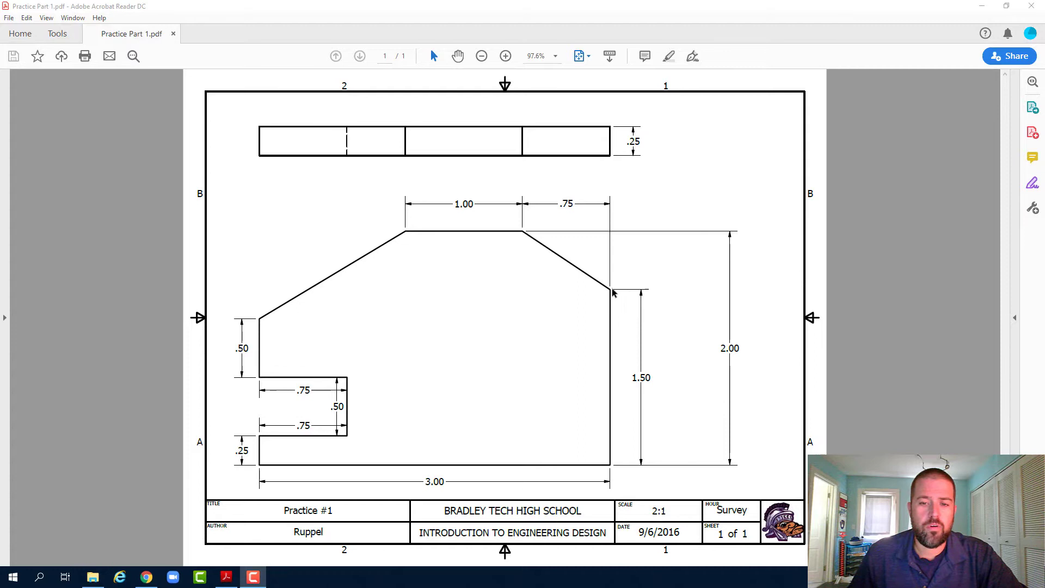
mouse_move(620, 283)
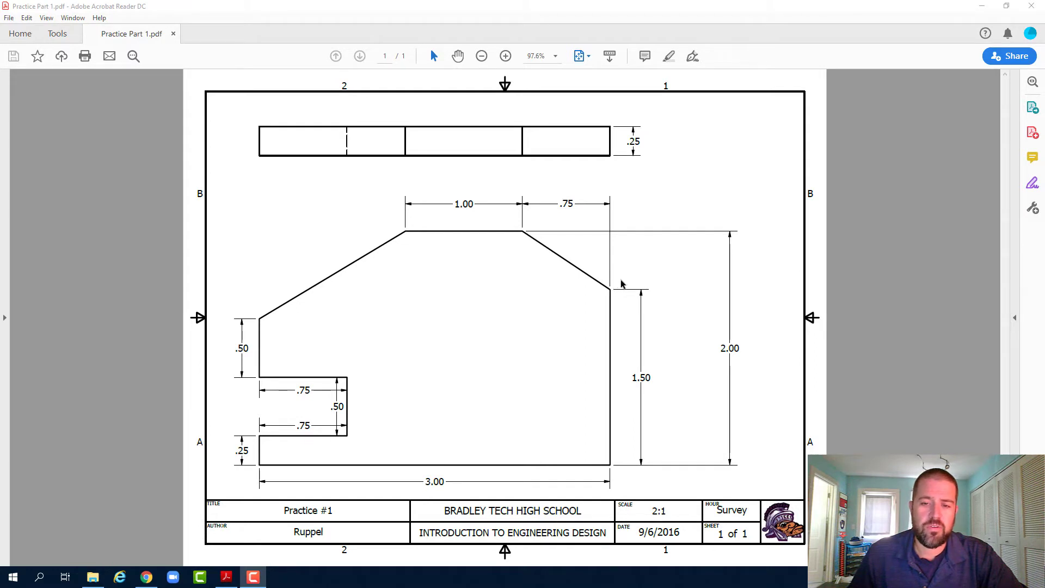
mouse_move(610, 298)
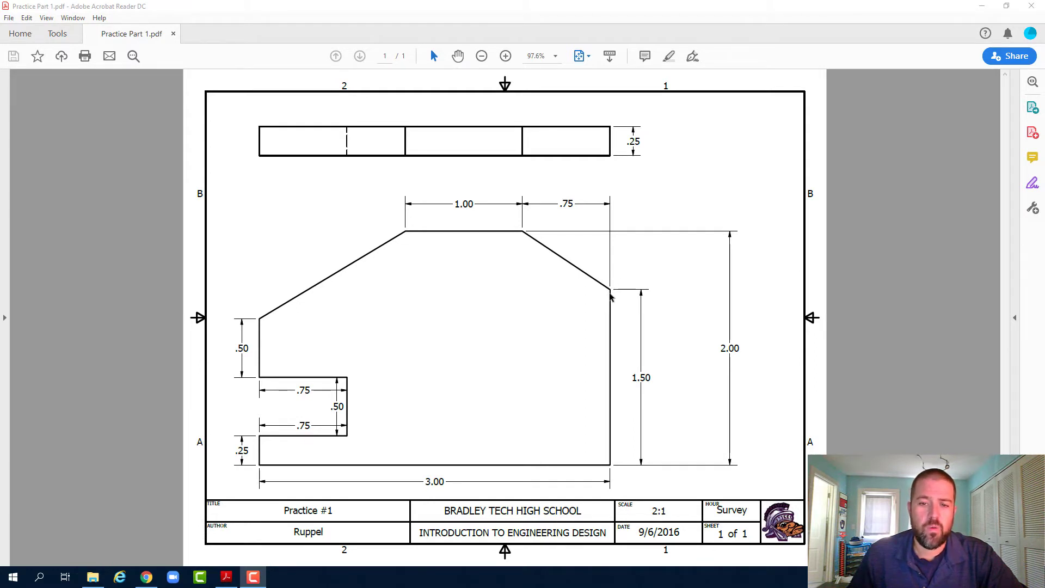
mouse_move(636, 480)
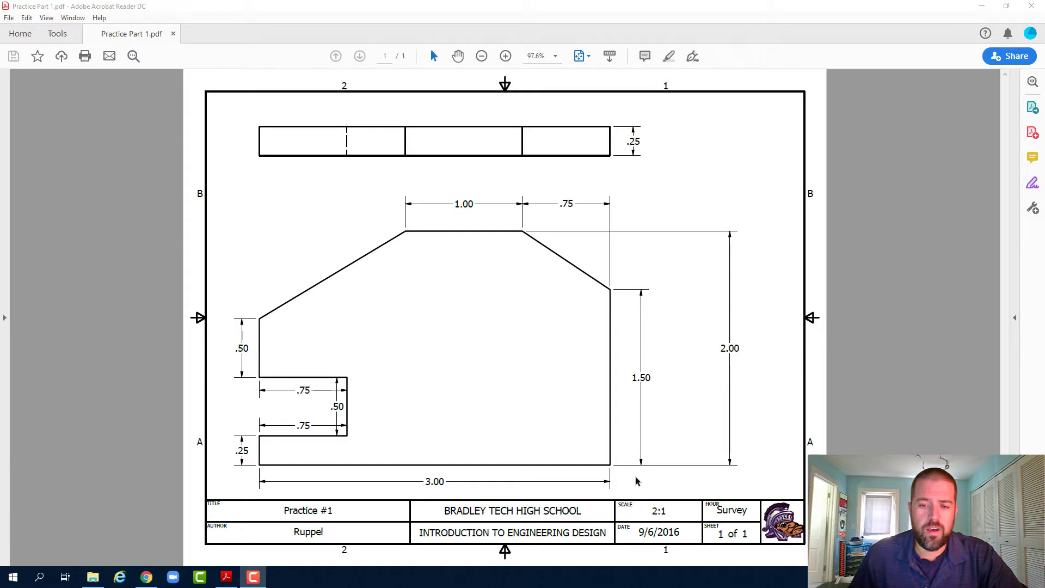
mouse_move(270, 578)
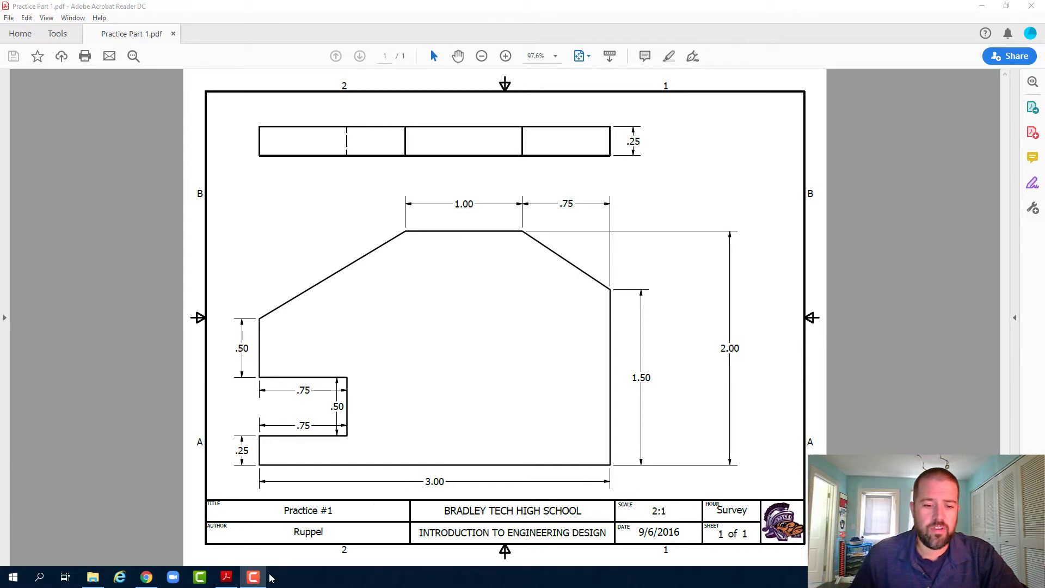
From Chrome, create a new Onshape document titled 'Practice Part 1'
click(145, 576)
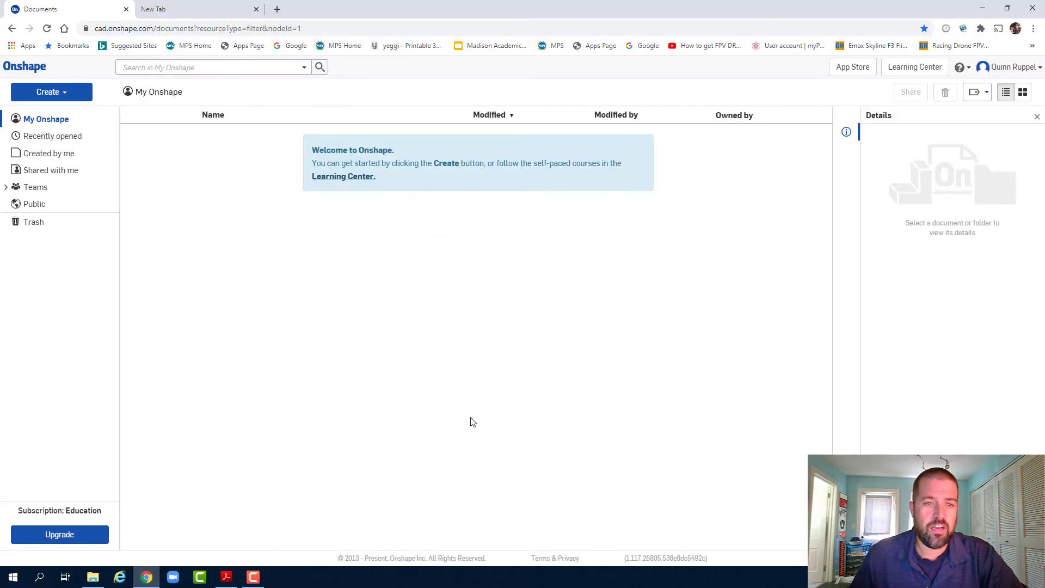
mouse_move(51, 91)
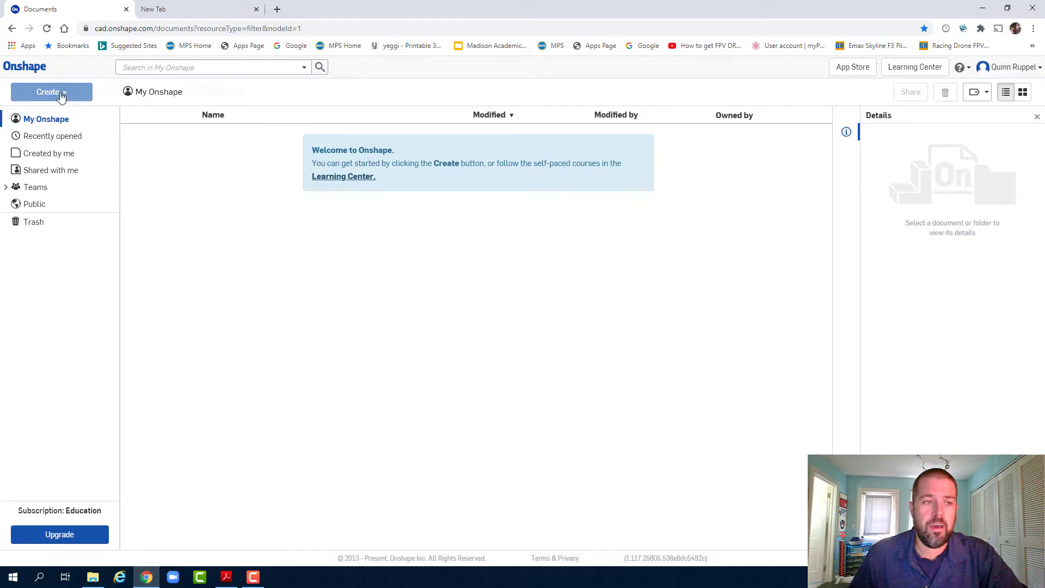
click(51, 92)
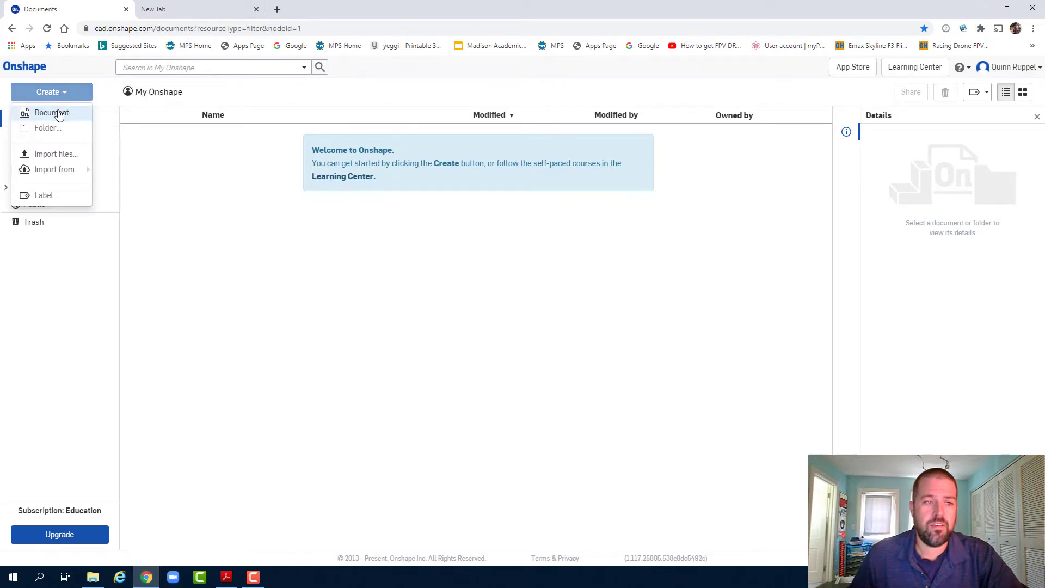
click(56, 112)
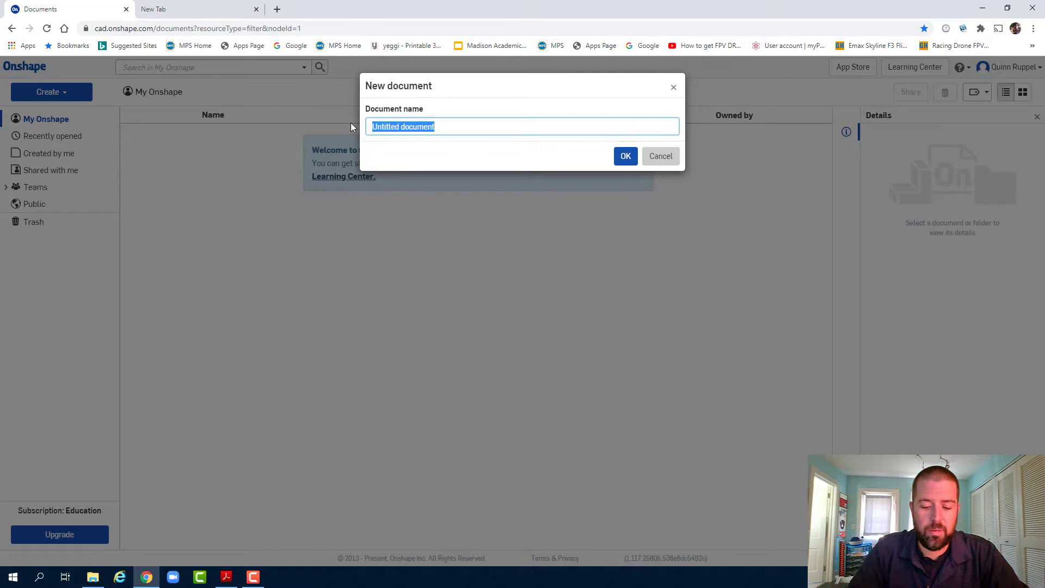
text(Pract)
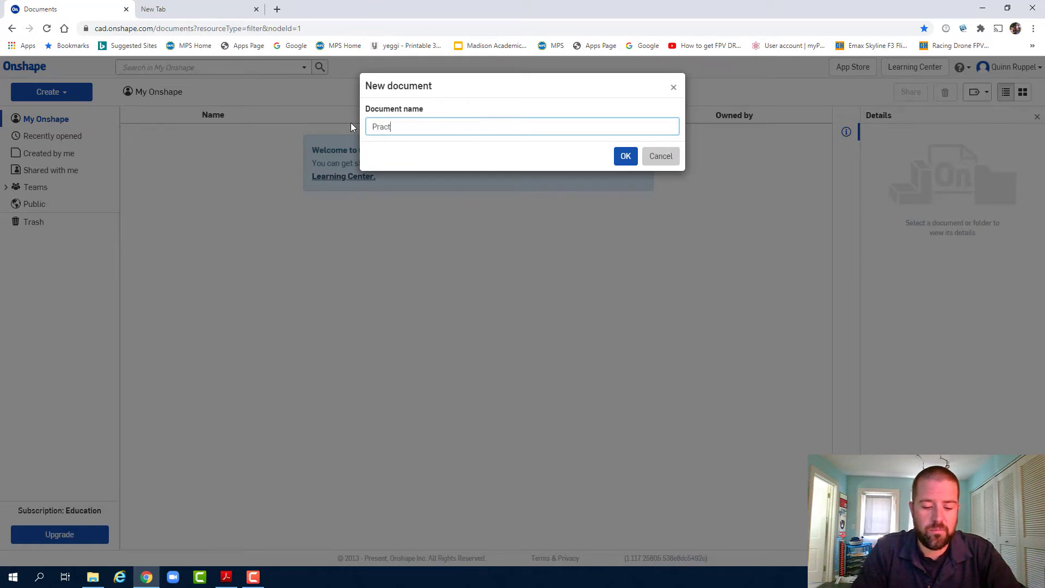
text(ice Pa)
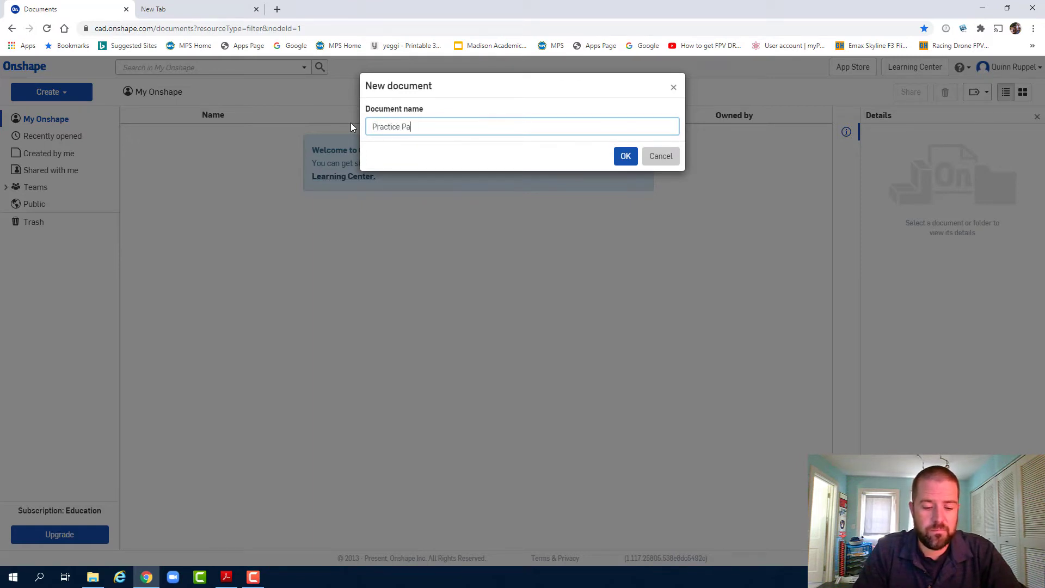
text(rt 1)
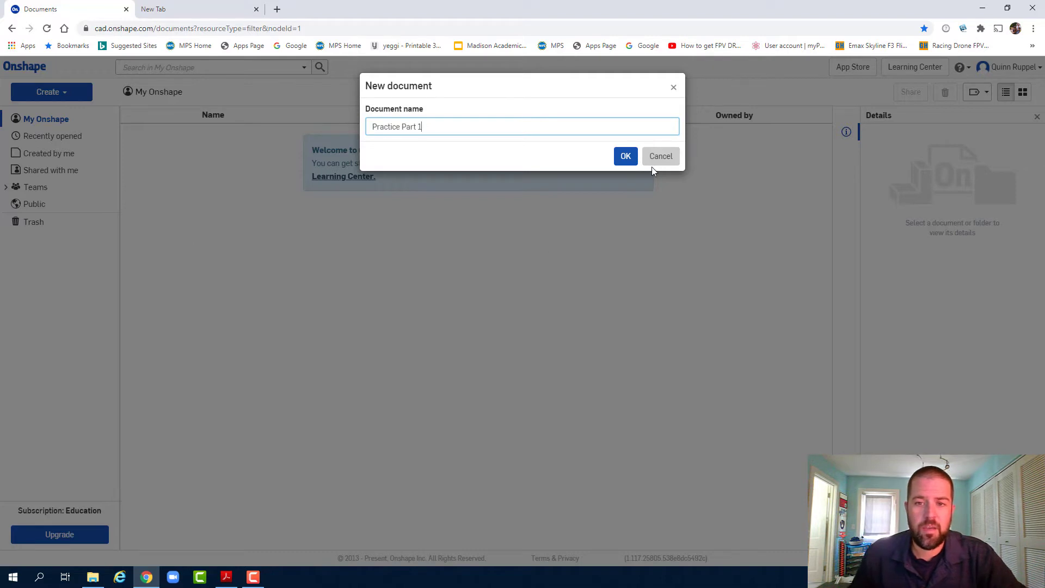
click(625, 155)
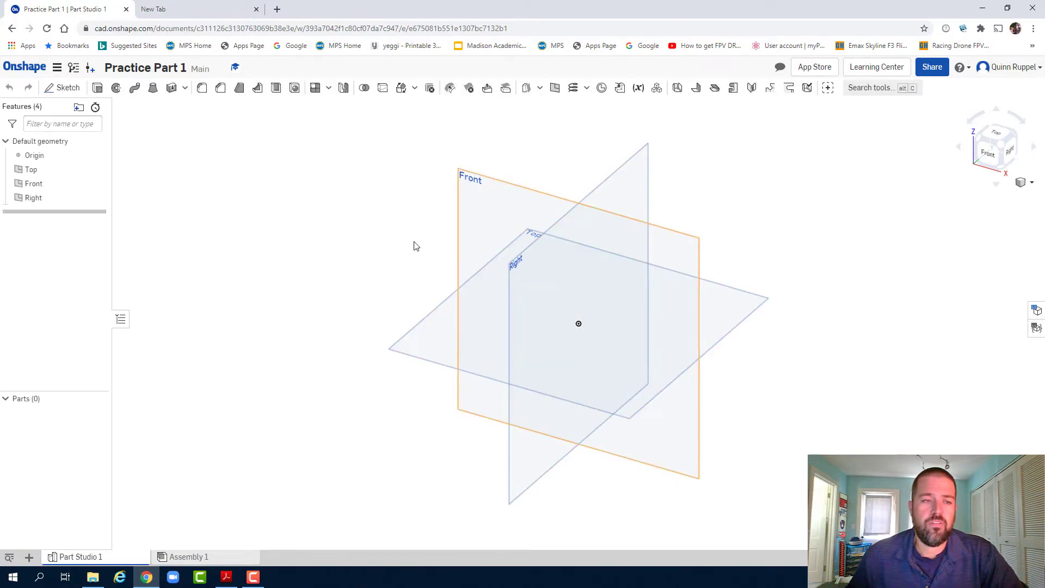
Start a Front-plane sketch, hide the Right, Top and Front planes, and face it head-on
click(67, 87)
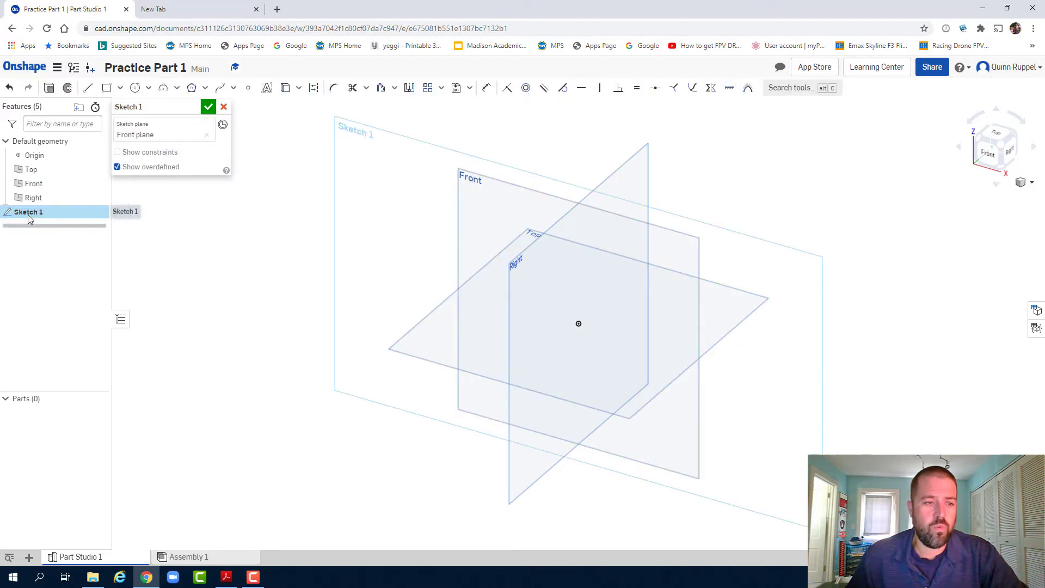
mouse_move(97, 197)
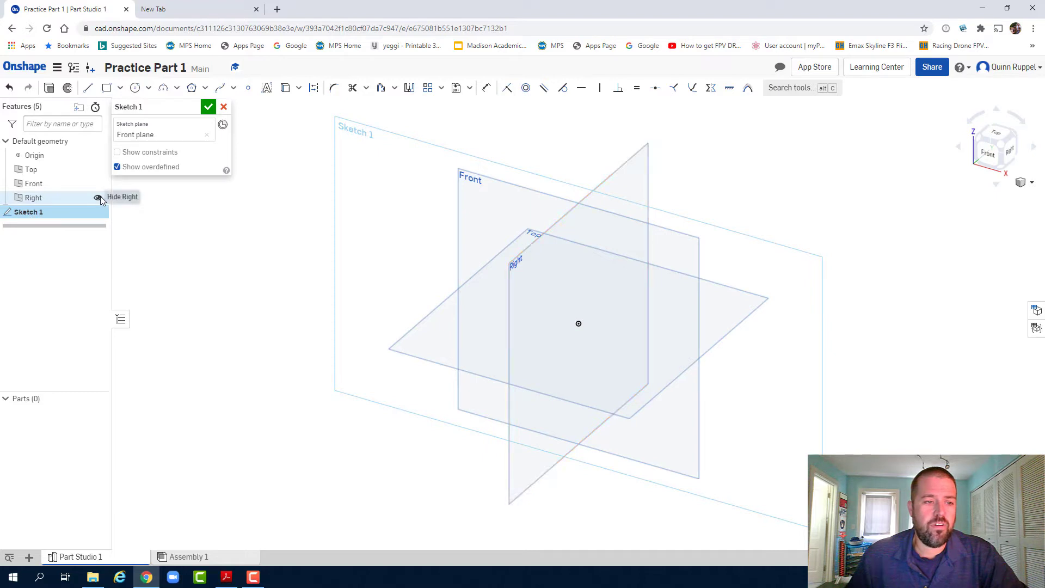
click(97, 199)
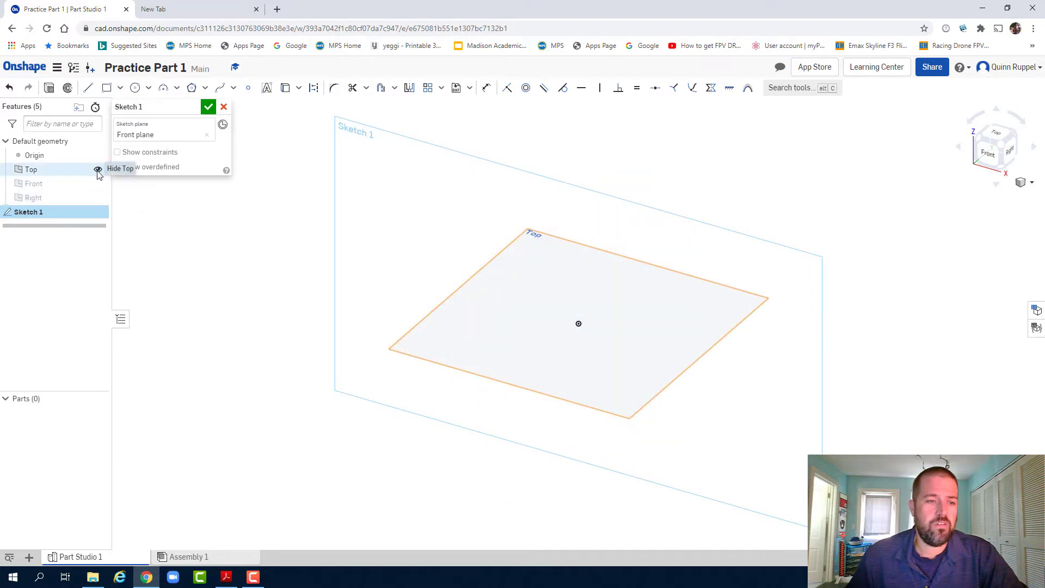
click(98, 169)
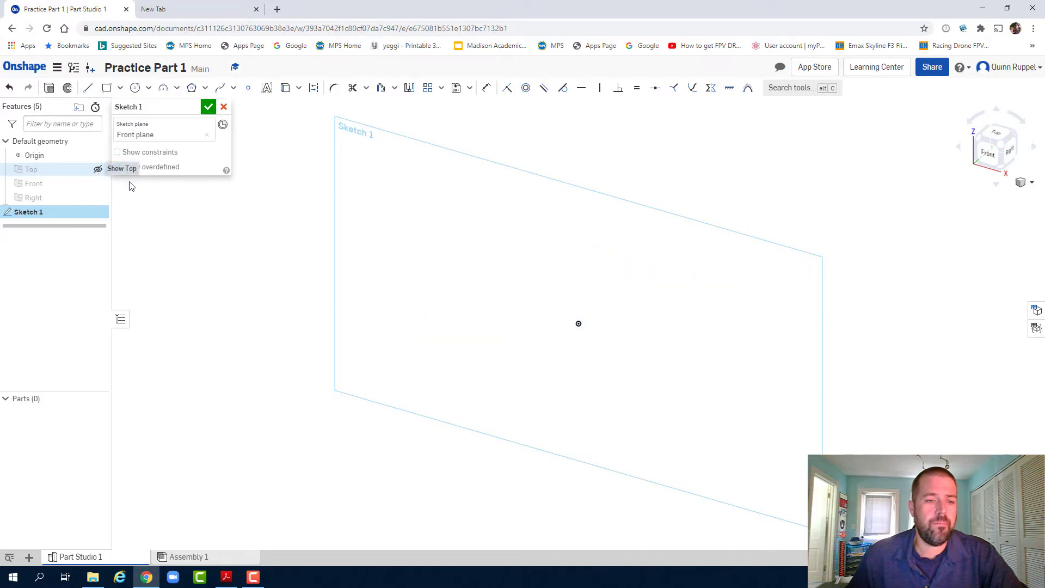
click(116, 167)
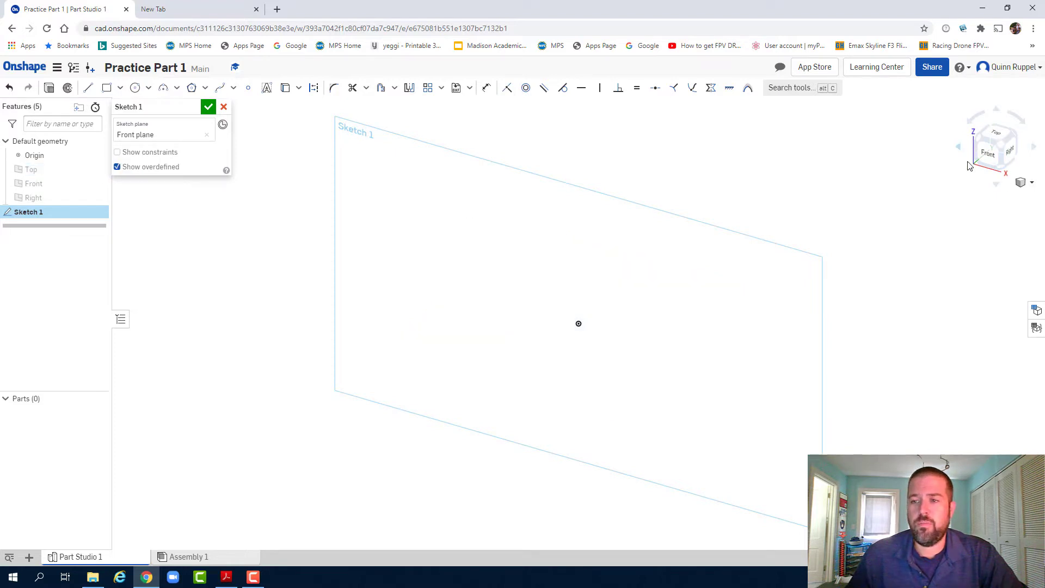
click(993, 147)
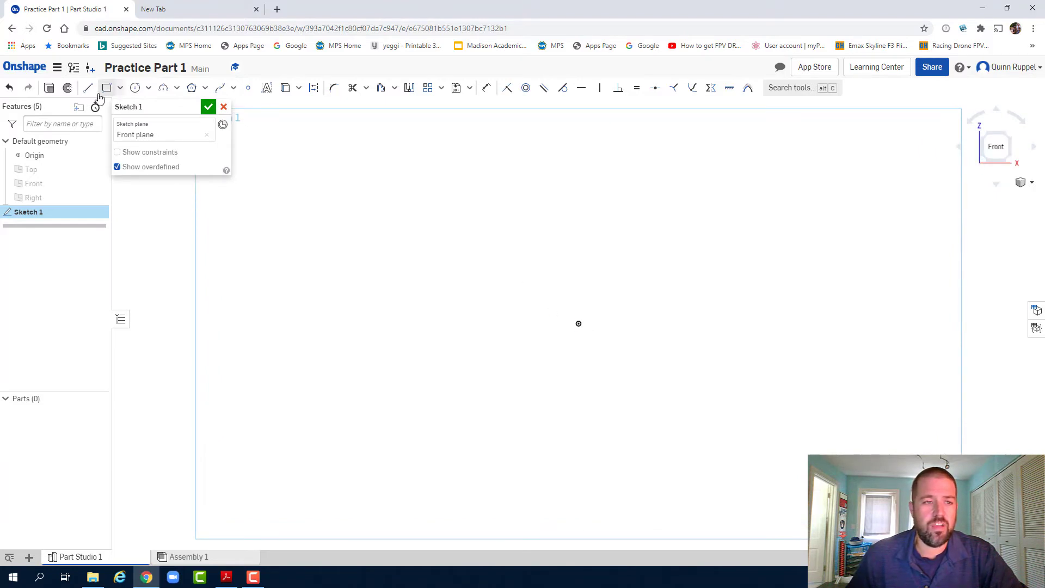
Draw lines from the origin for the 3-inch bottom and 1.5-inch right edges, then check the drawing
click(87, 87)
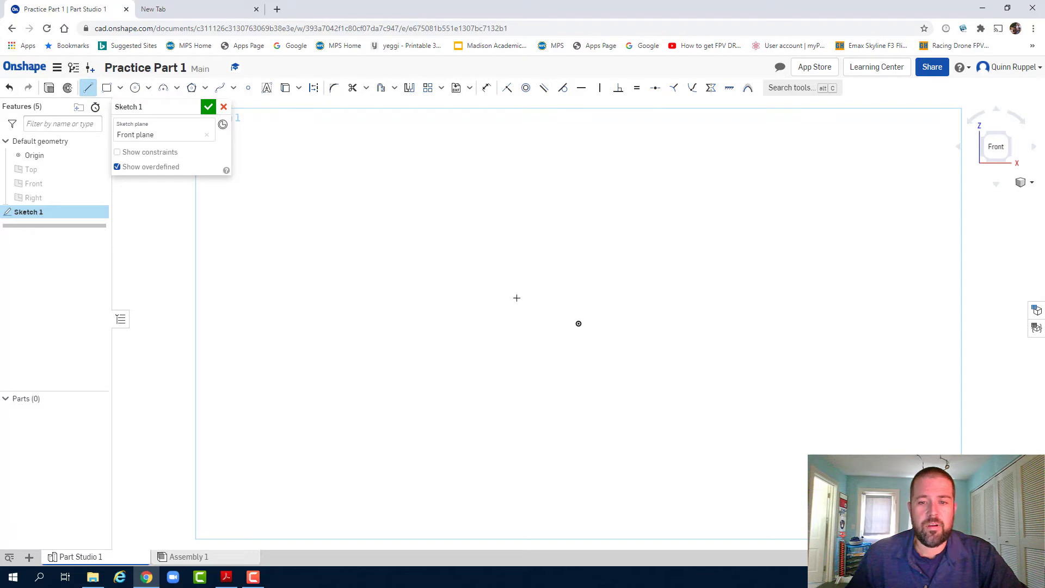
mouse_move(550, 359)
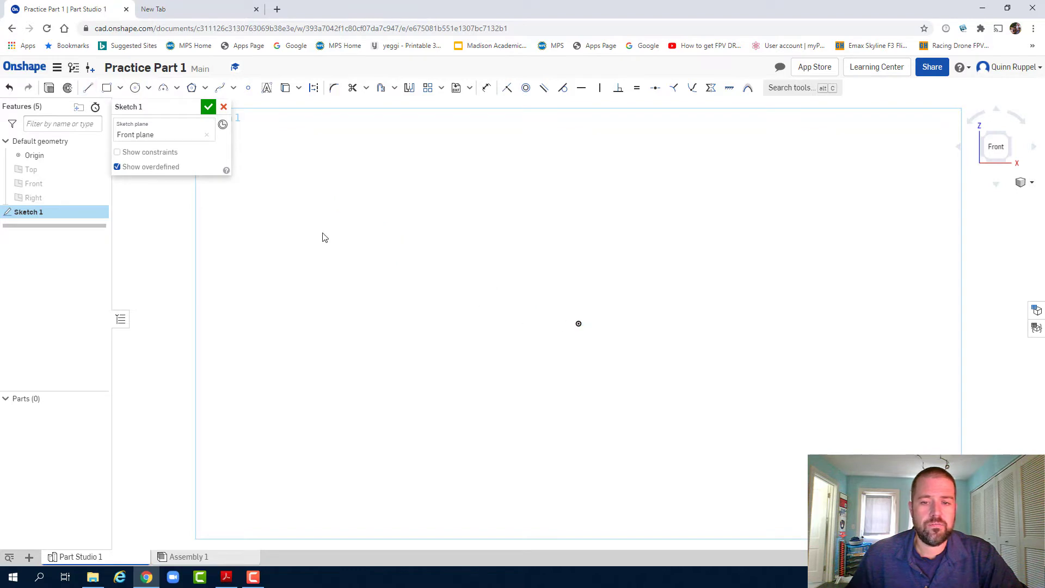
click(87, 87)
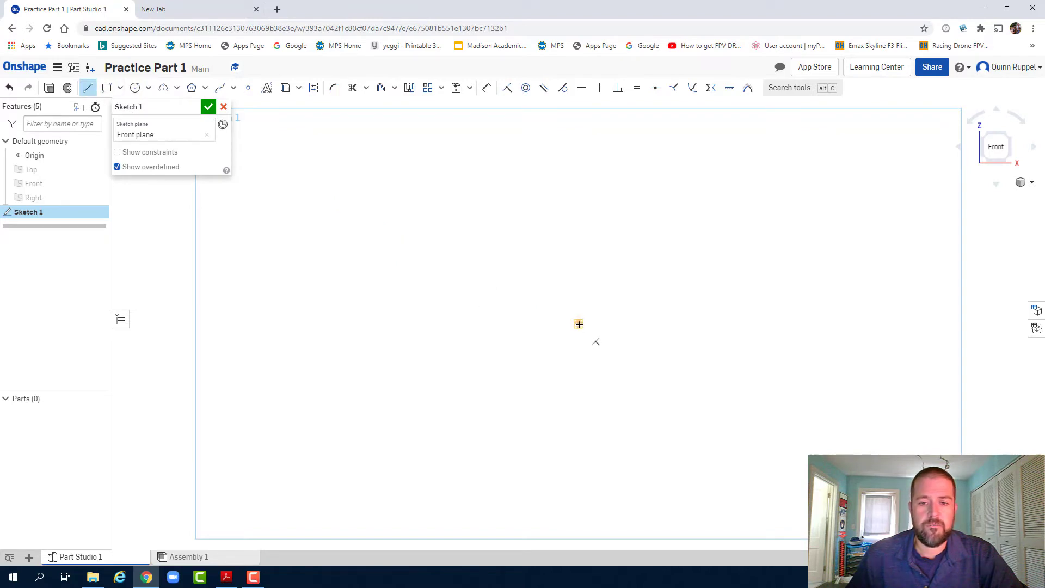
click(578, 432)
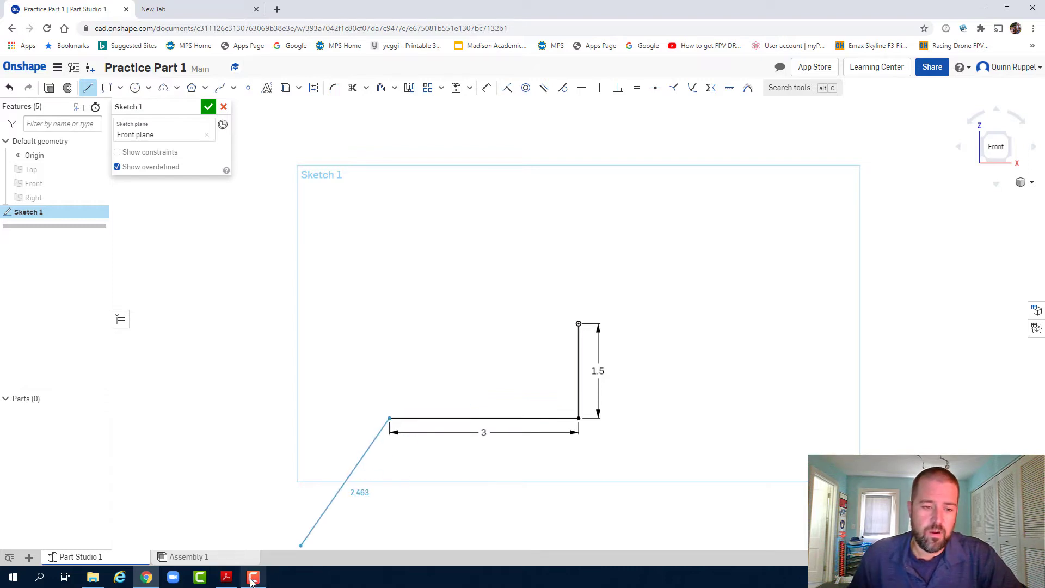
click(252, 576)
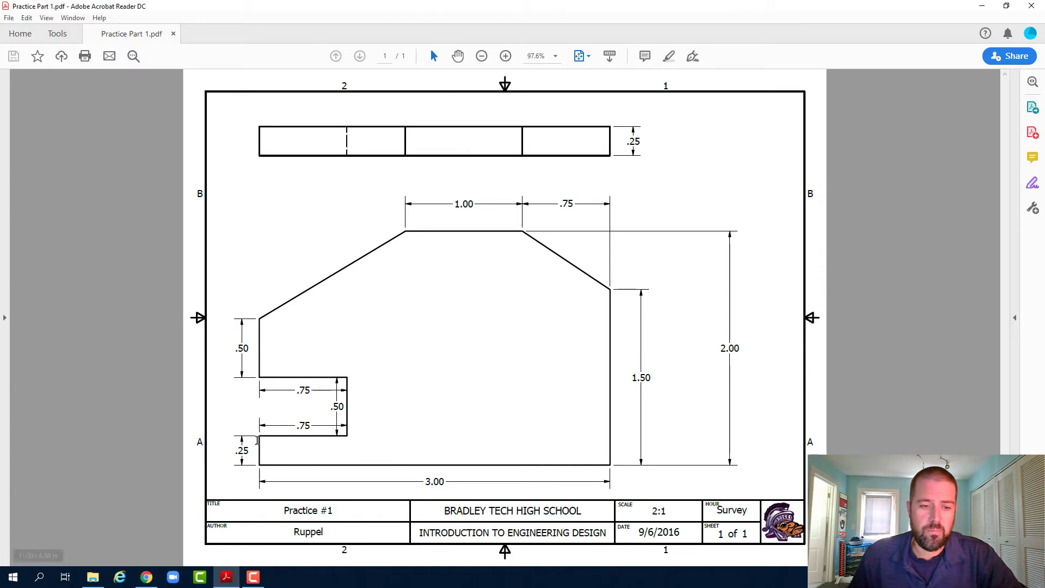
mouse_move(352, 442)
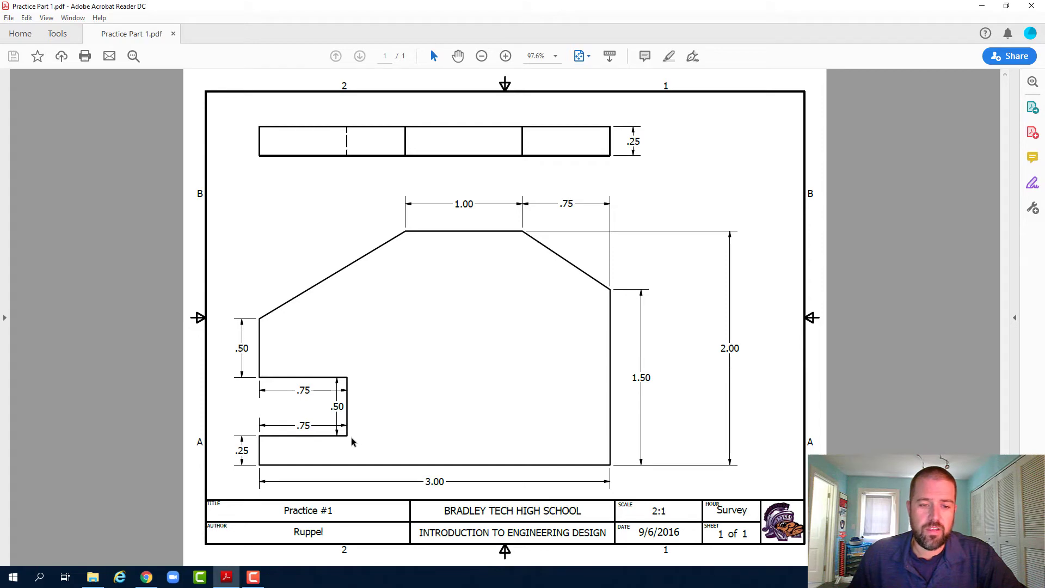
mouse_move(359, 369)
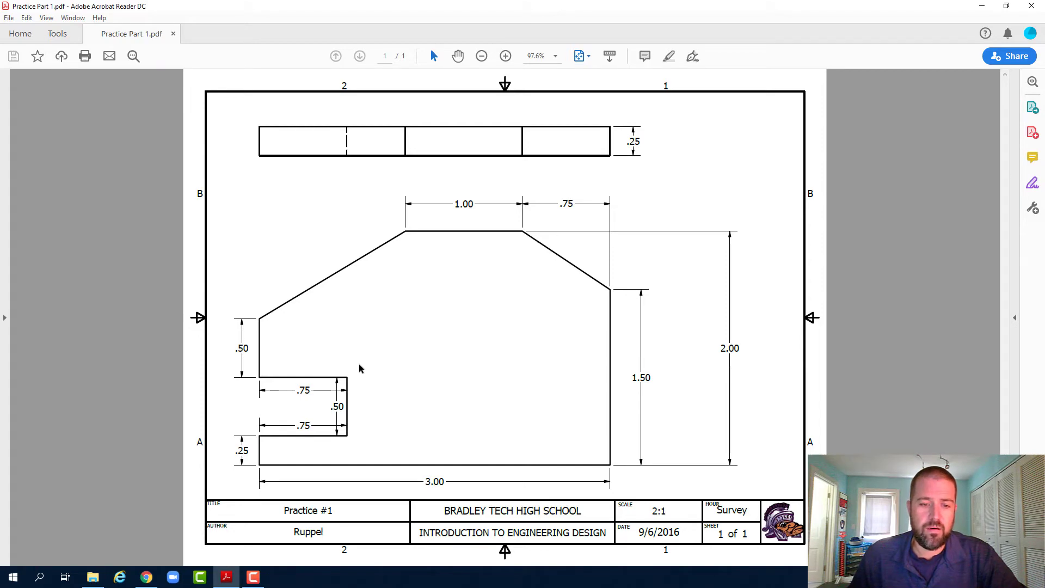
mouse_move(271, 371)
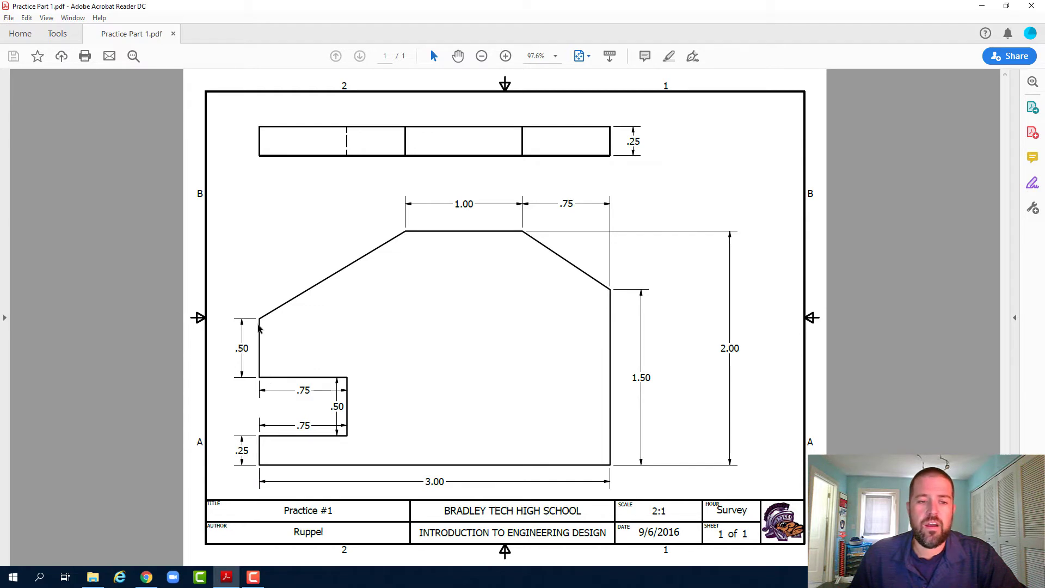
mouse_move(358, 375)
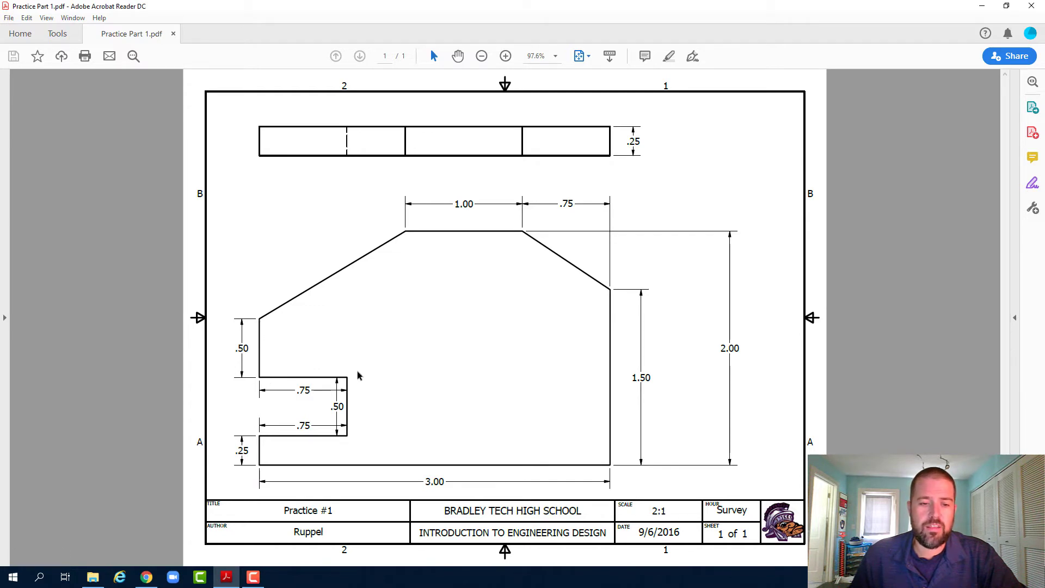
mouse_move(309, 438)
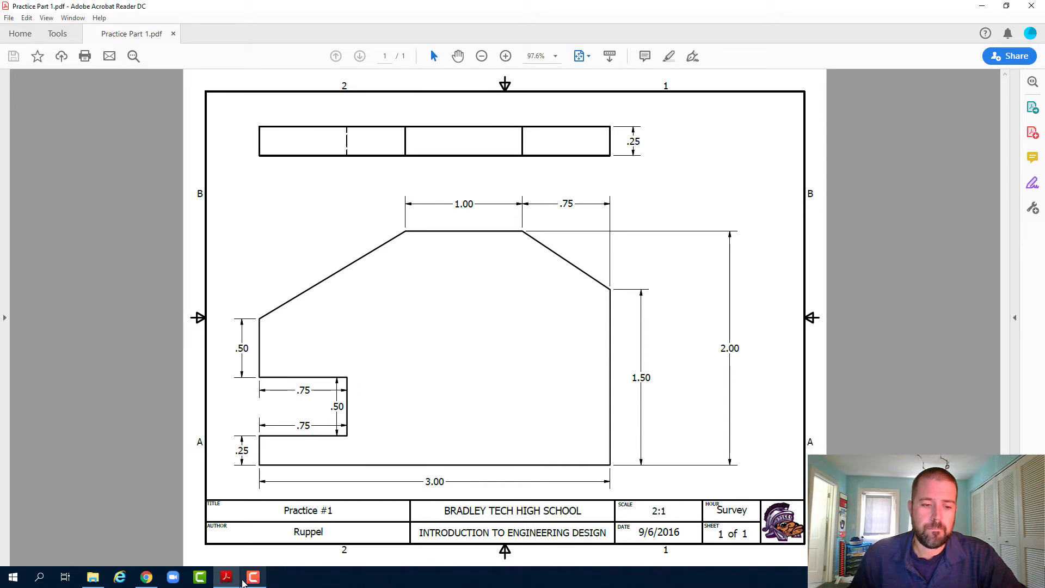
Check the notch measurements on the PDF drawing and return to the Onshape sketch
click(252, 576)
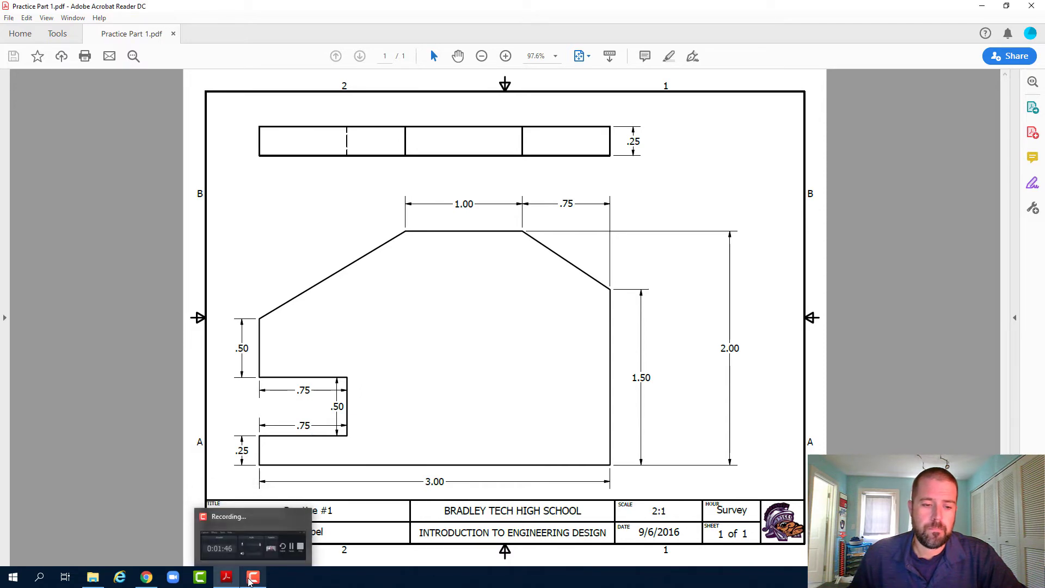
click(145, 576)
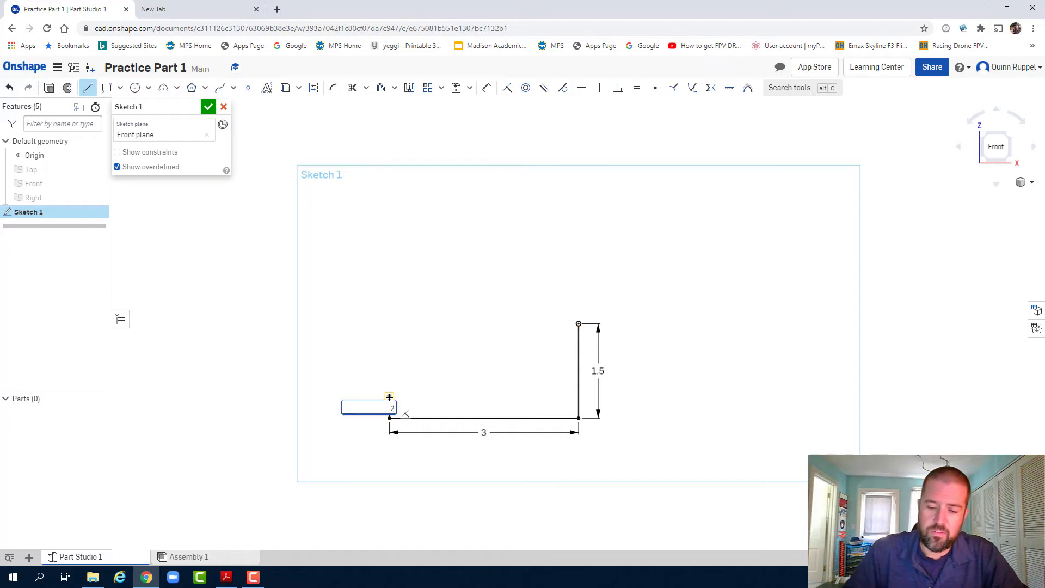
Enter 0.25 for the lower left edge and place the sloped top-left edge's endpoint
text(0.25)
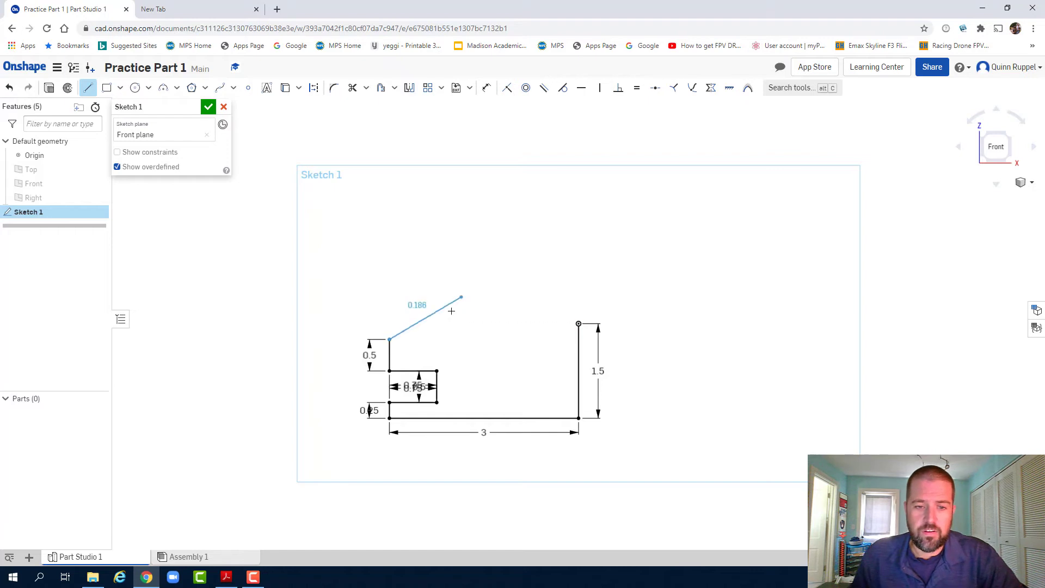
click(226, 577)
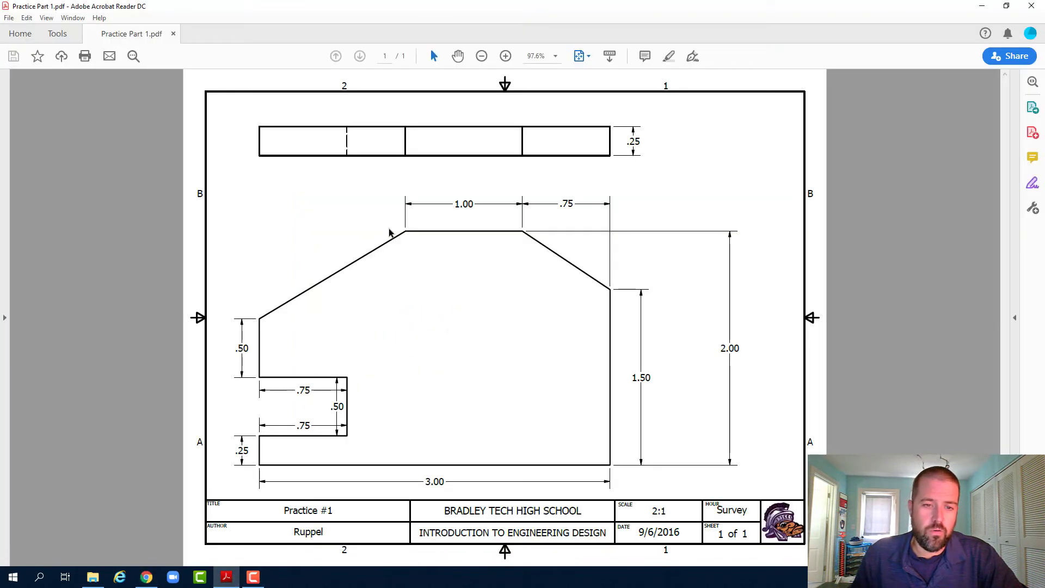
mouse_move(477, 220)
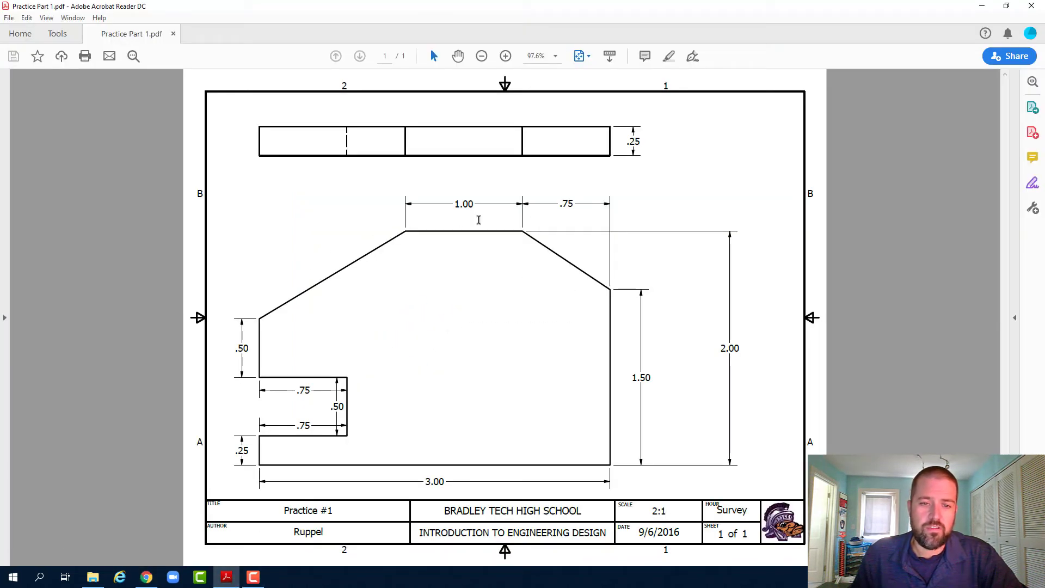
mouse_move(507, 343)
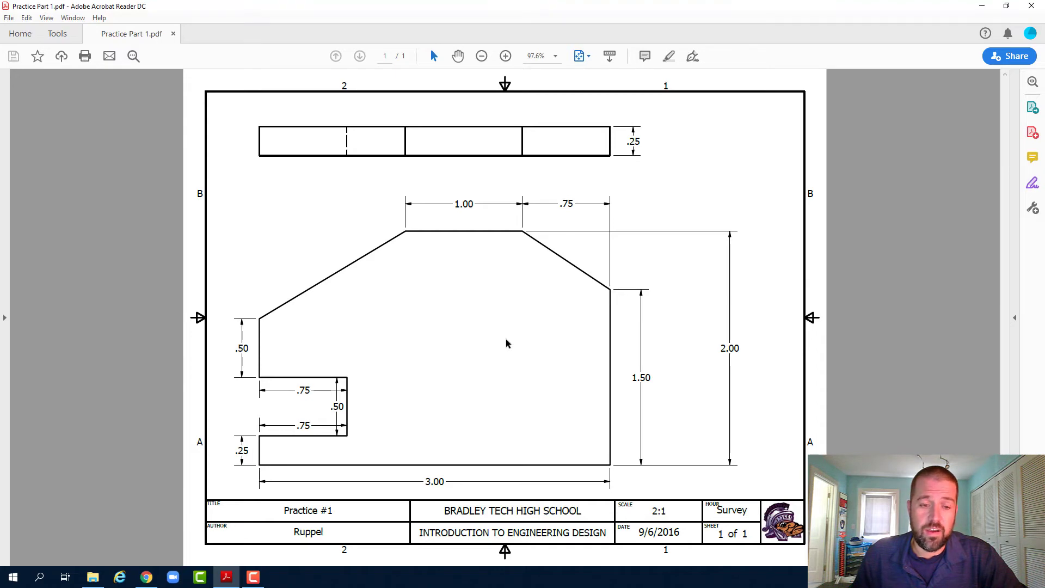
mouse_move(415, 233)
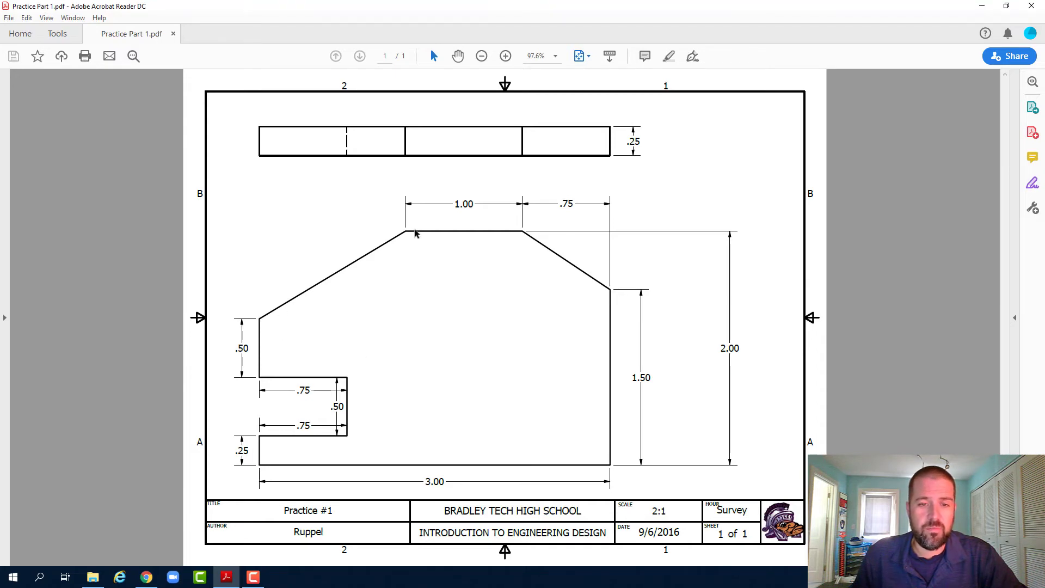
mouse_move(599, 290)
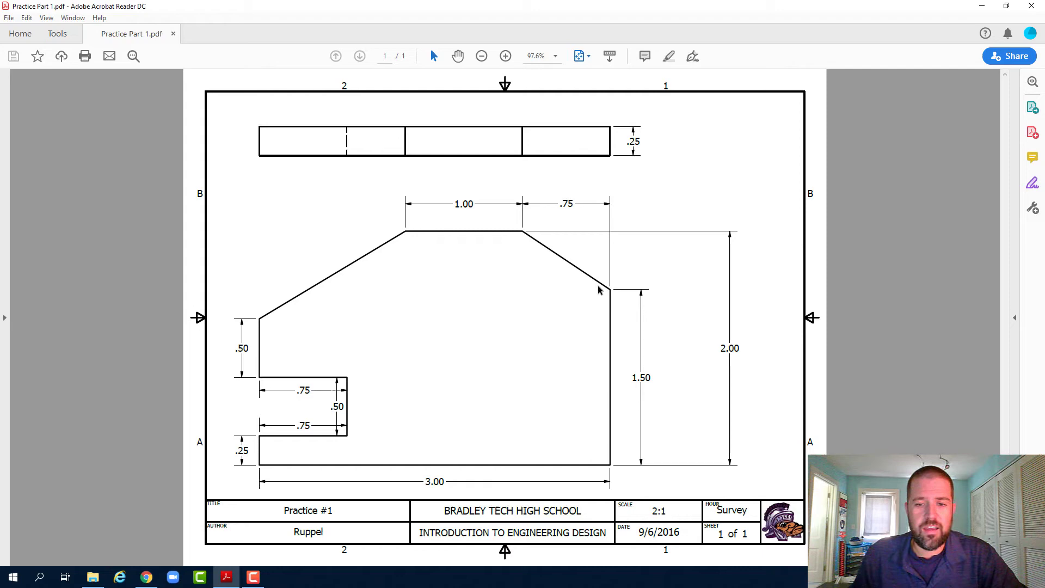
mouse_move(596, 290)
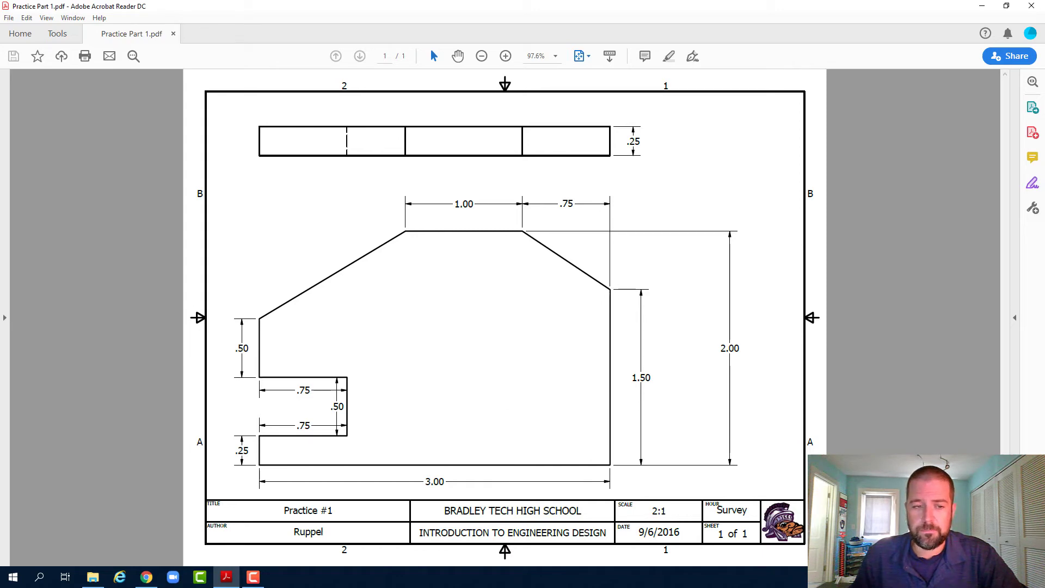
mouse_move(145, 576)
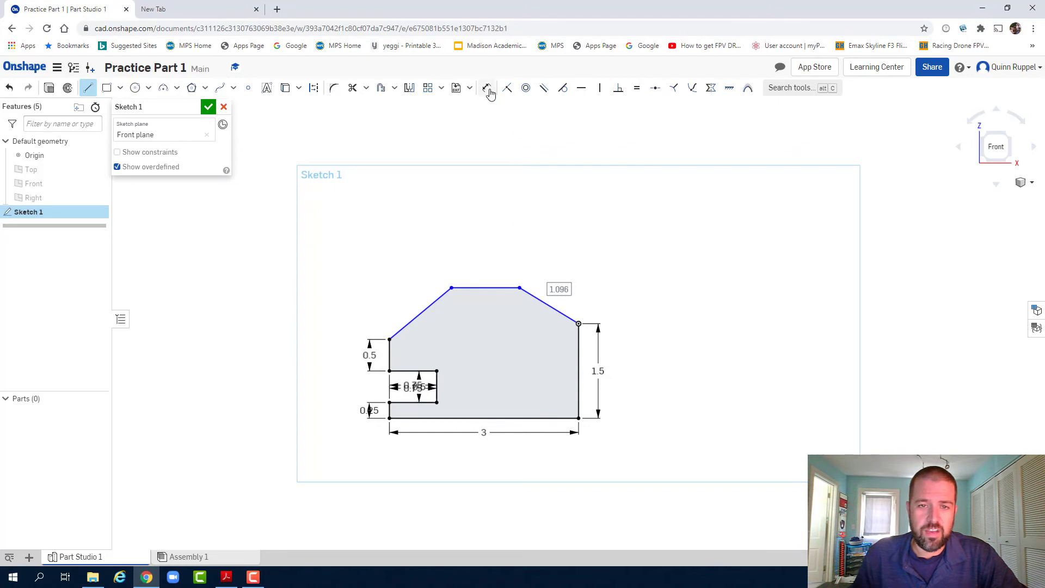
Dimension the flat top edge to 1, verifying its length against the drawing
click(486, 87)
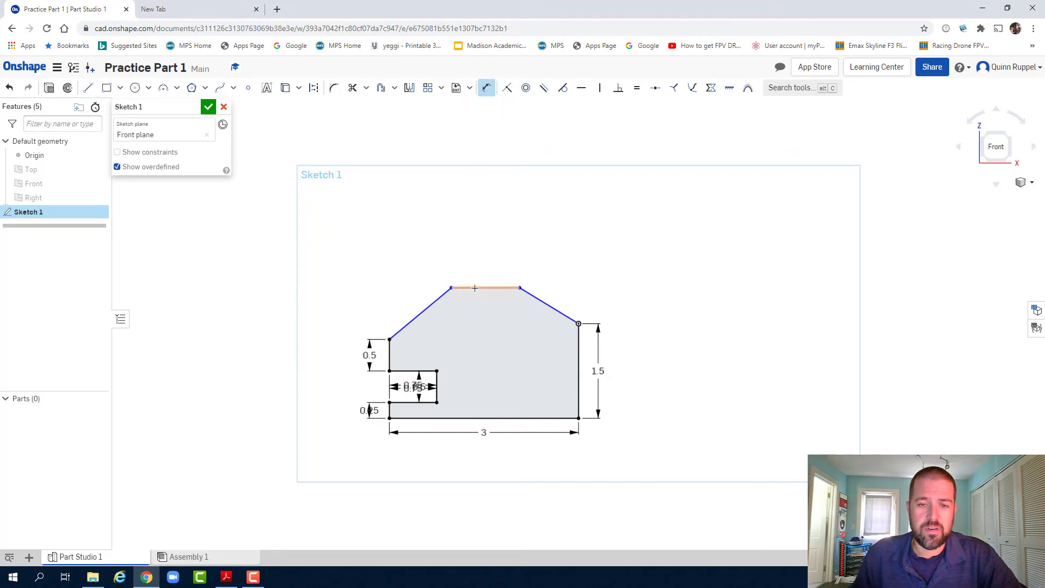
click(484, 288)
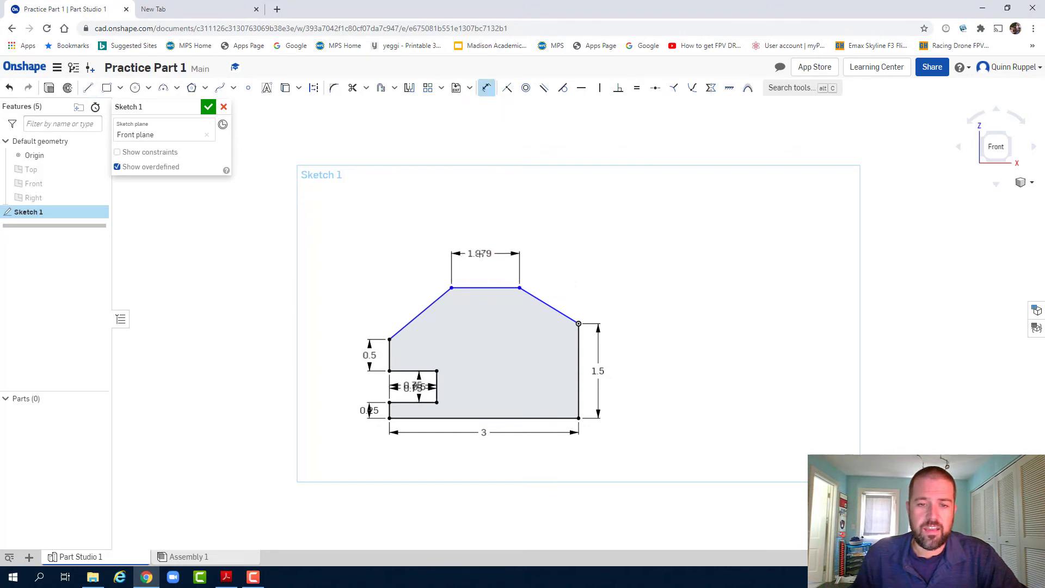
double_click(479, 253)
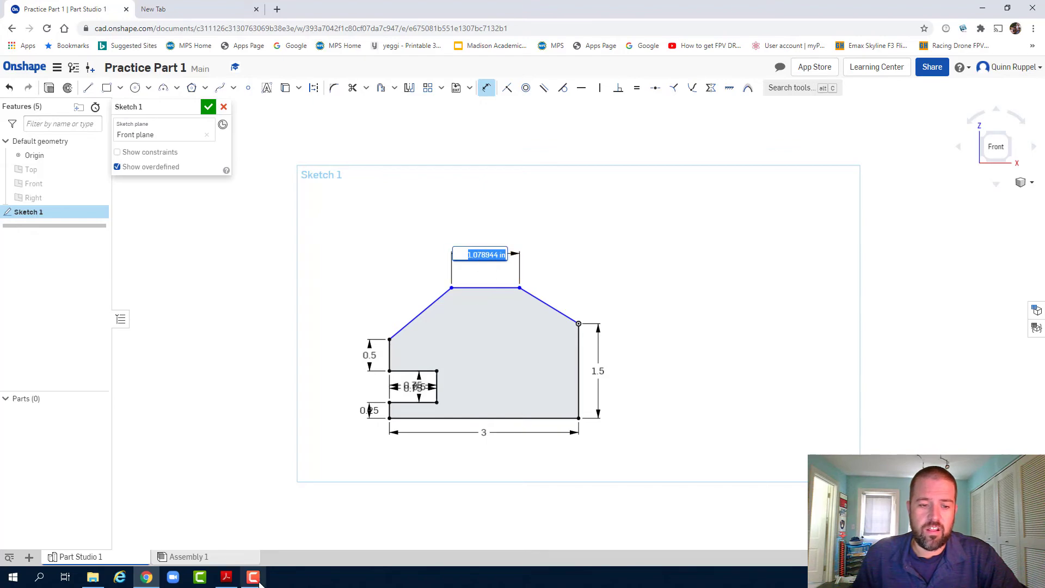
click(225, 576)
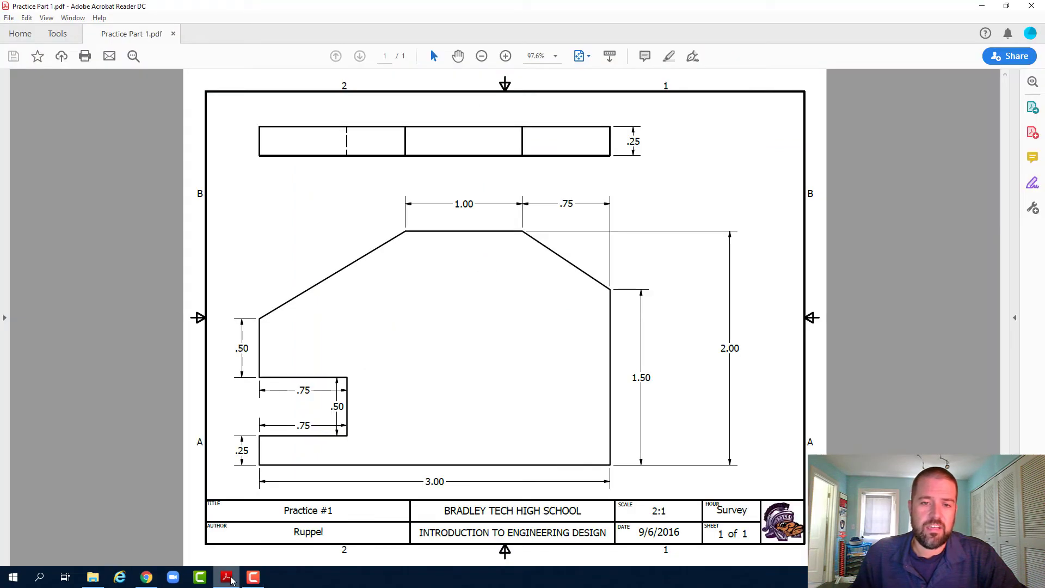
click(145, 576)
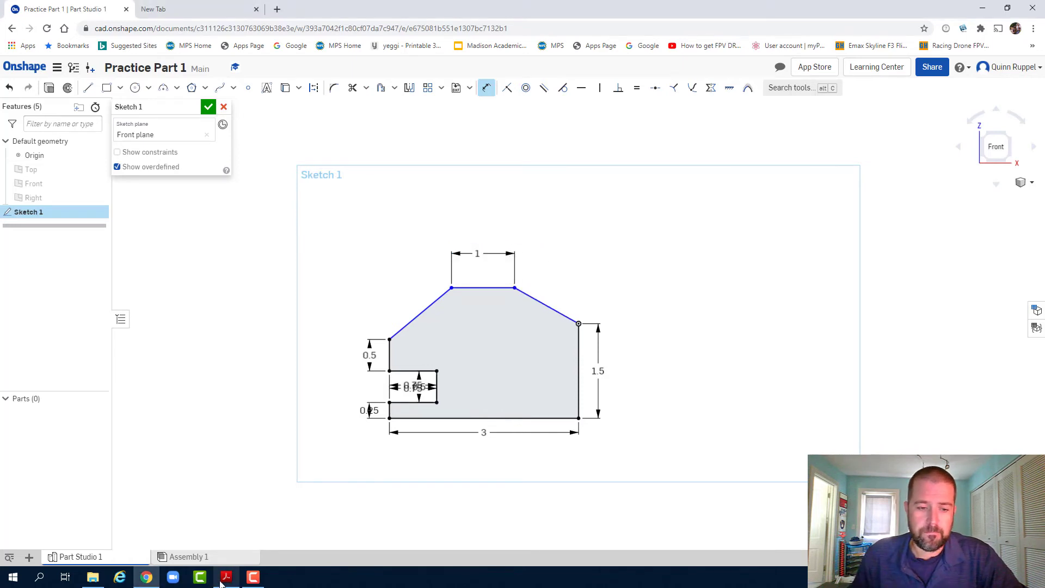
Add a horizontal dimension from the top edge's right end to the right side
click(483, 418)
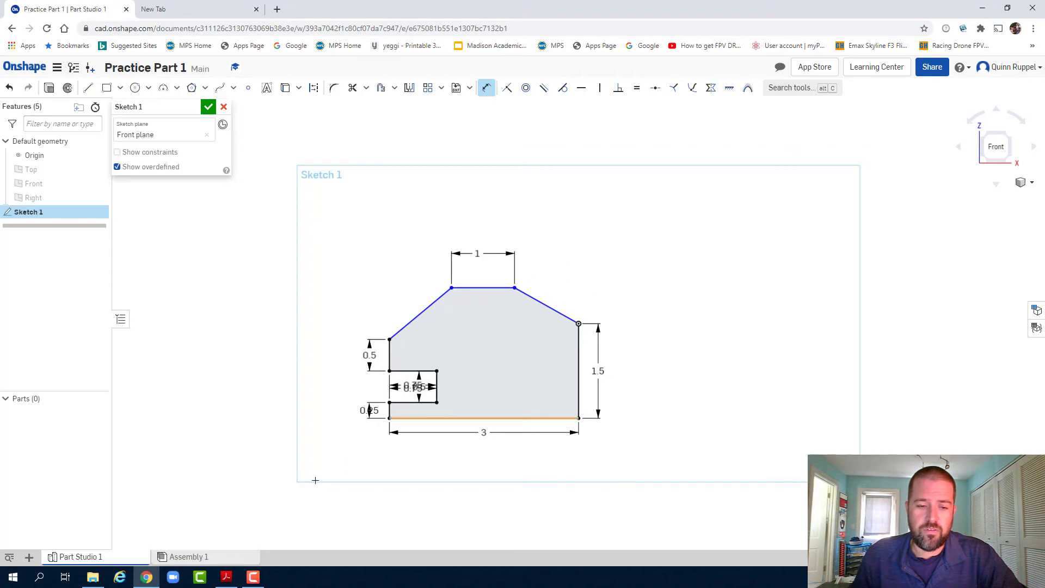
click(226, 576)
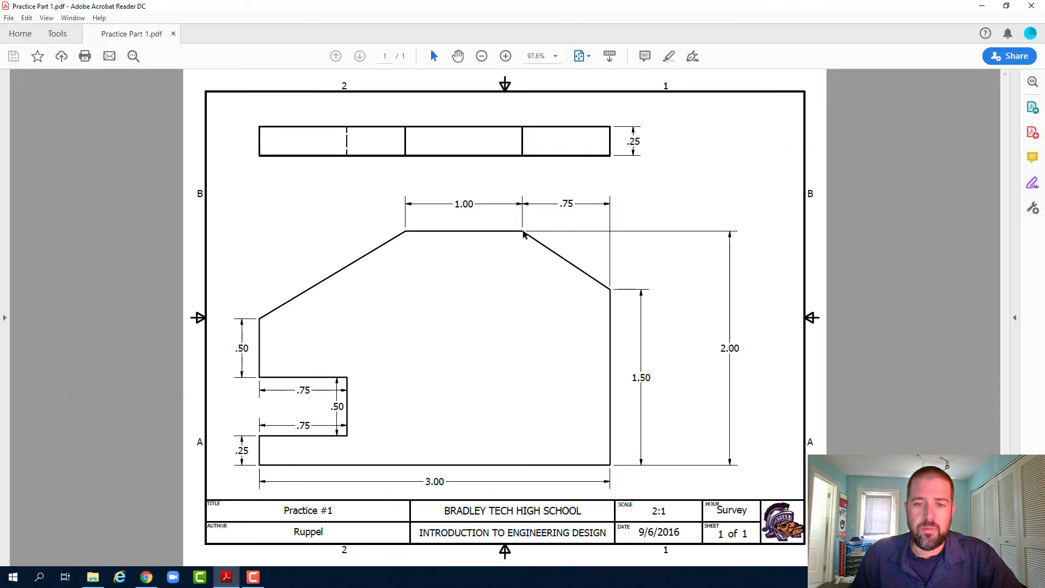
mouse_move(587, 246)
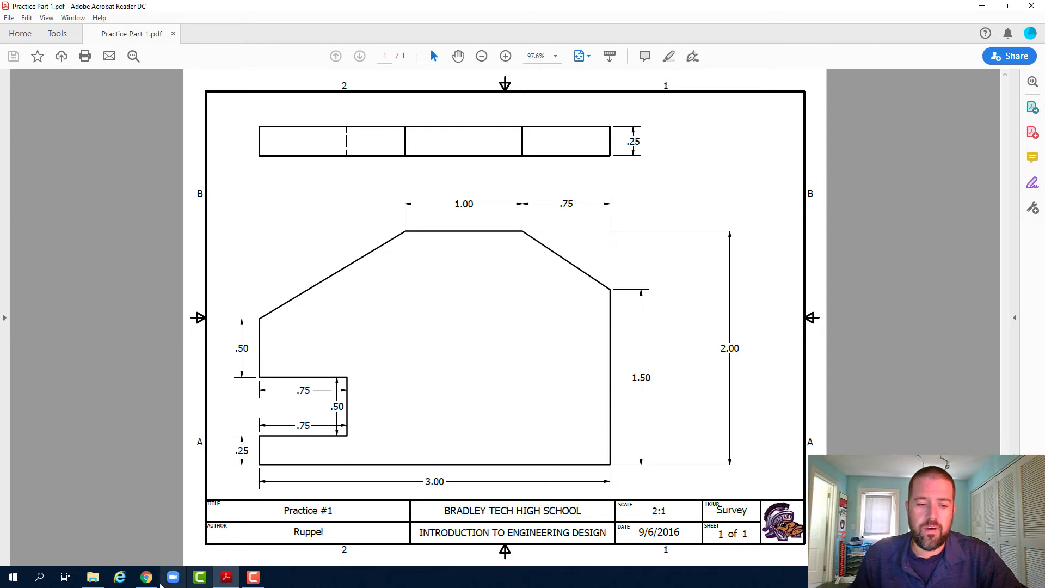
click(146, 576)
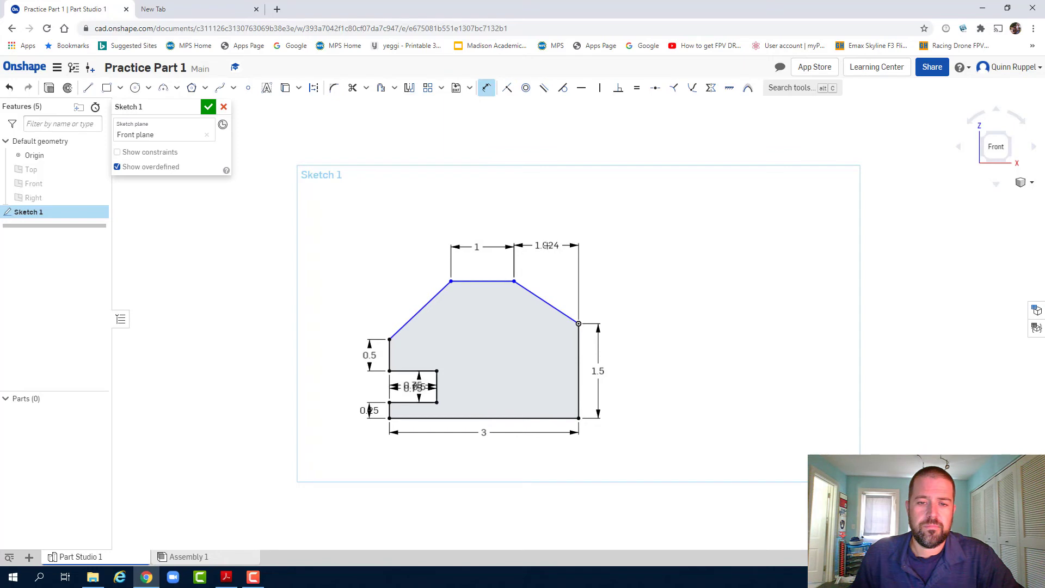
Enter 0.75 for the top-right offset and dimension the overall height to 2
double_click(547, 245)
text(0.75)
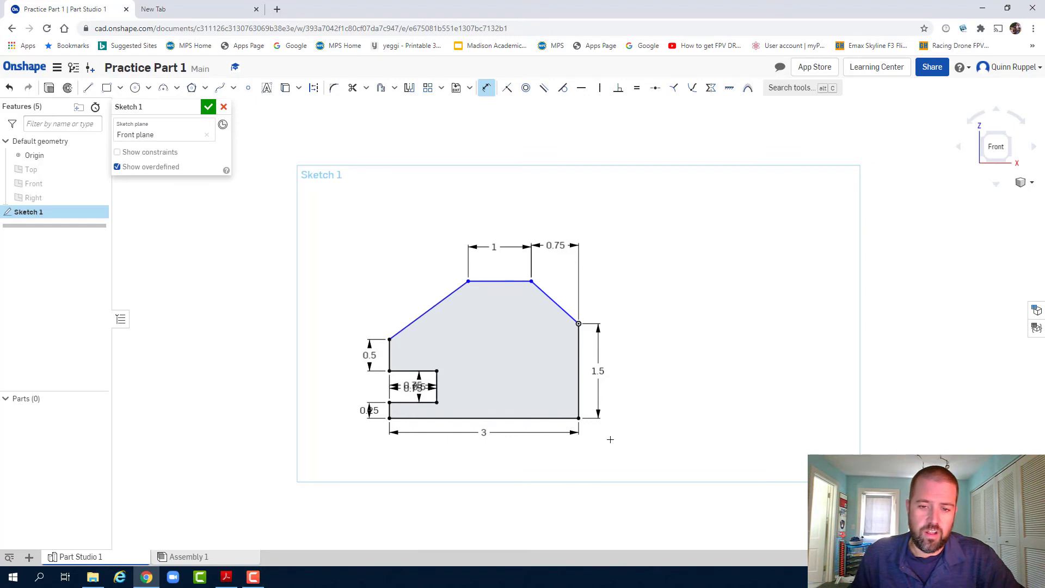
mouse_move(578, 419)
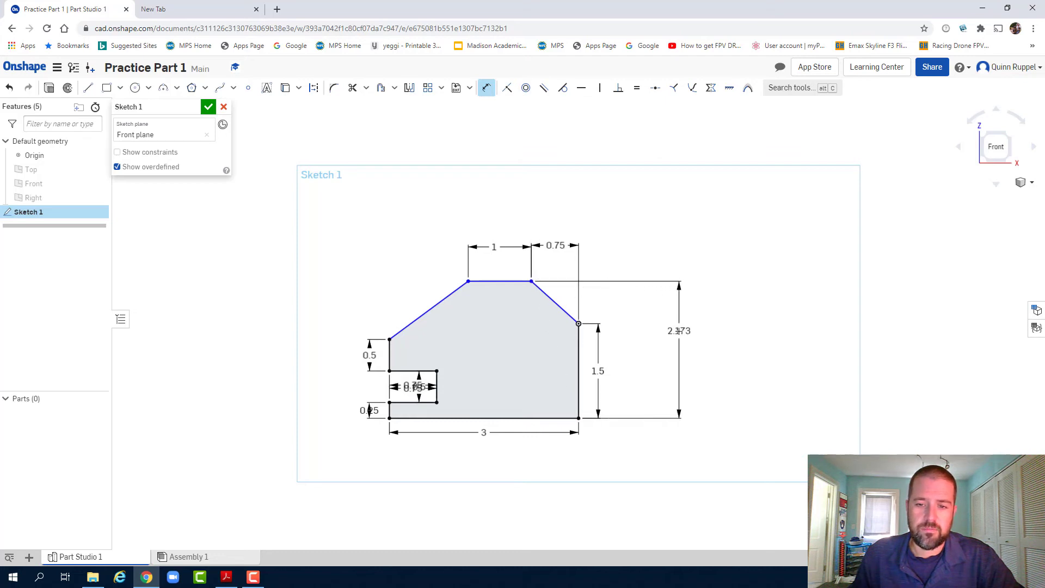
click(225, 577)
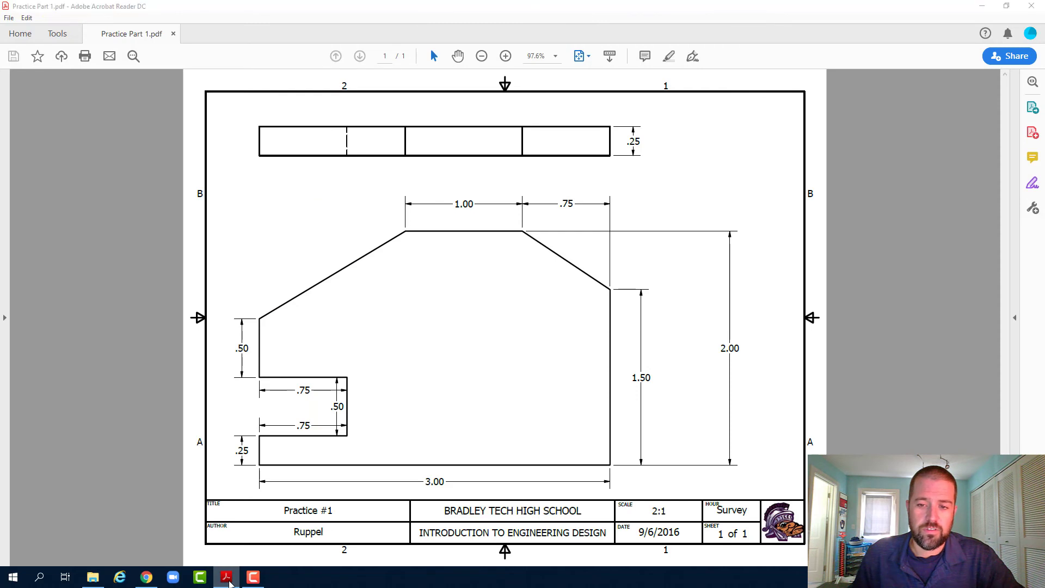
click(144, 577)
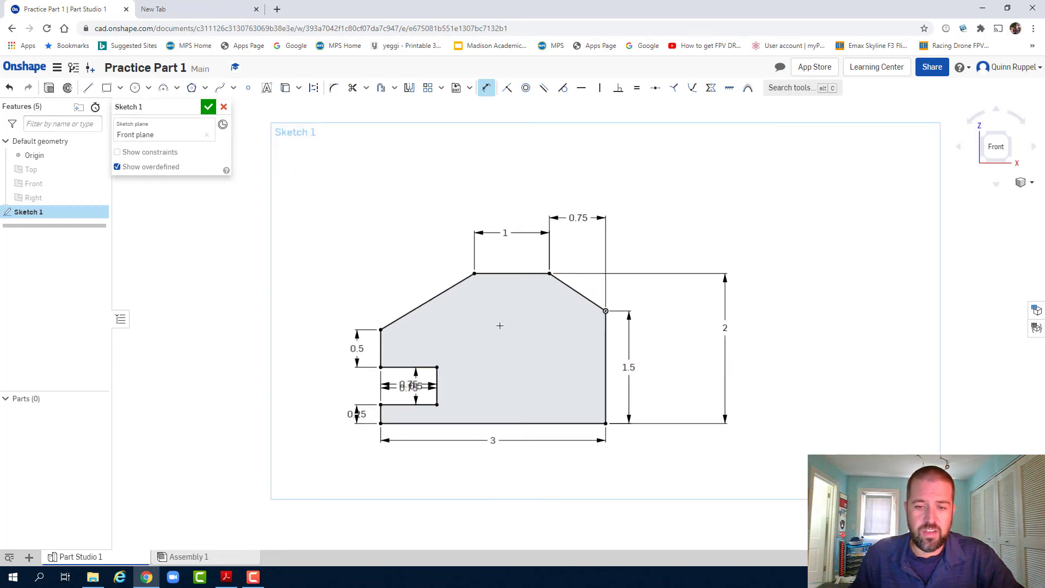
mouse_move(259, 570)
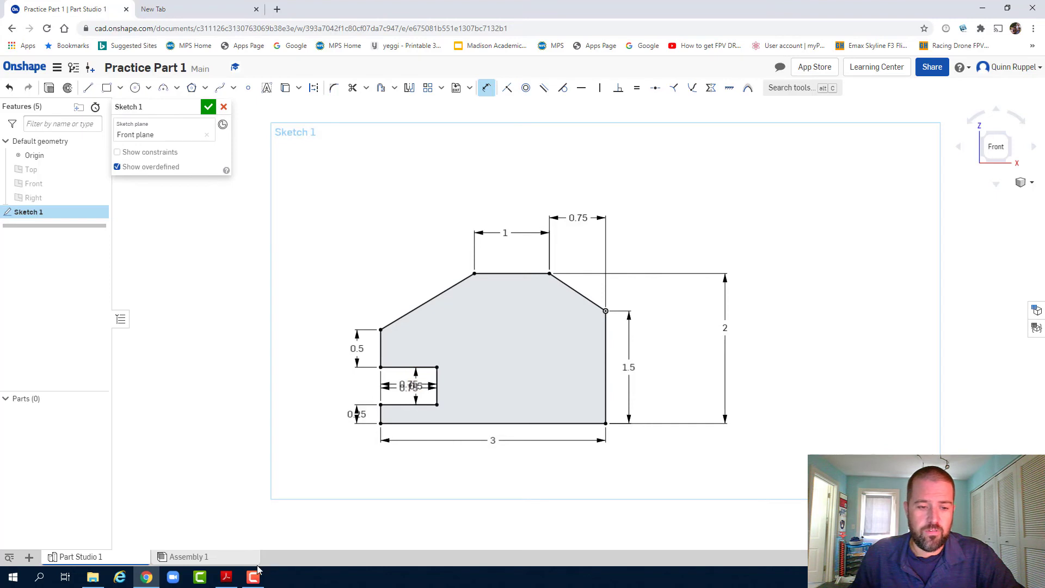
click(226, 576)
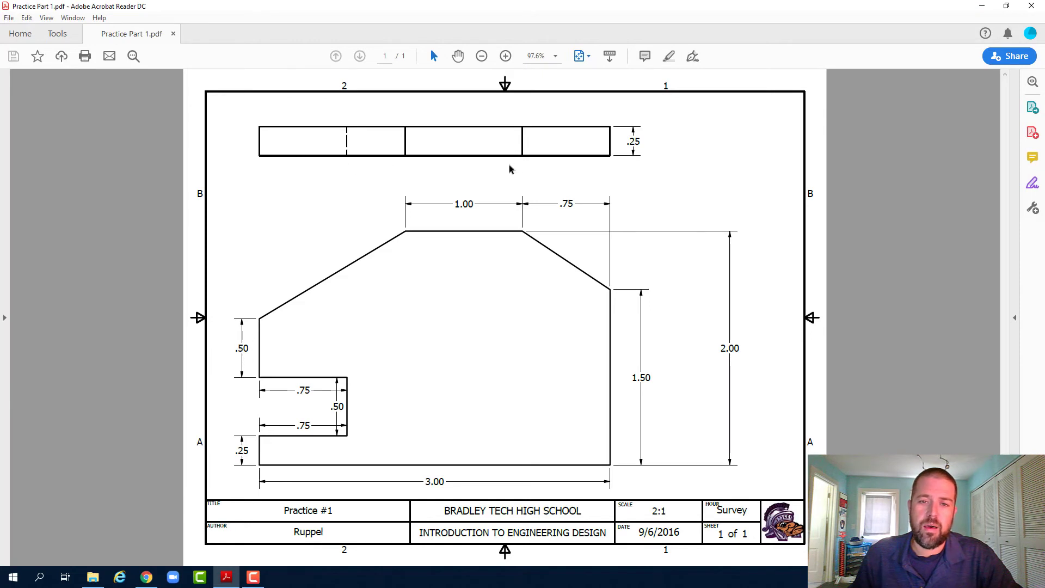
mouse_move(617, 166)
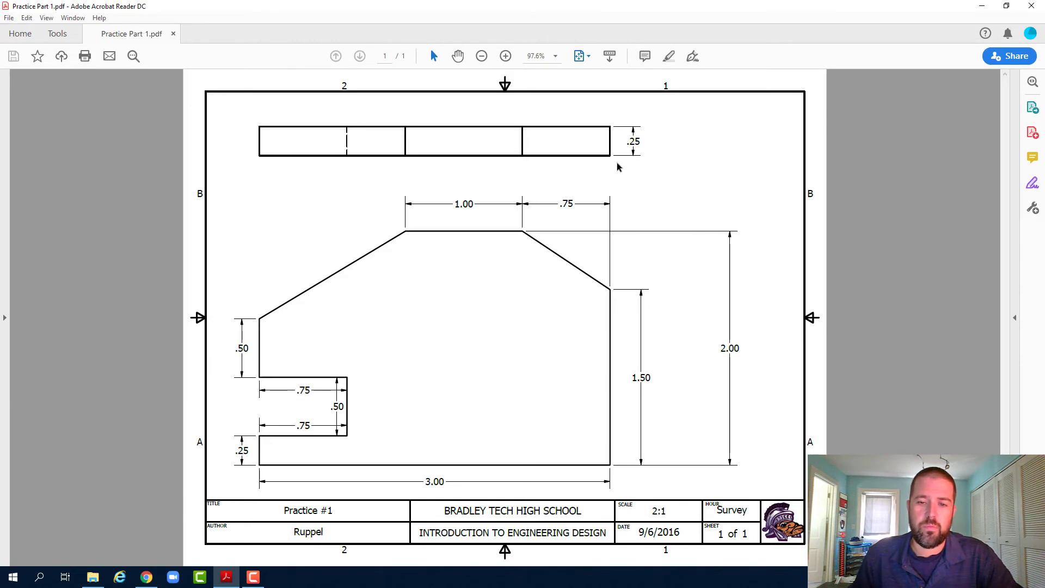
mouse_move(134, 577)
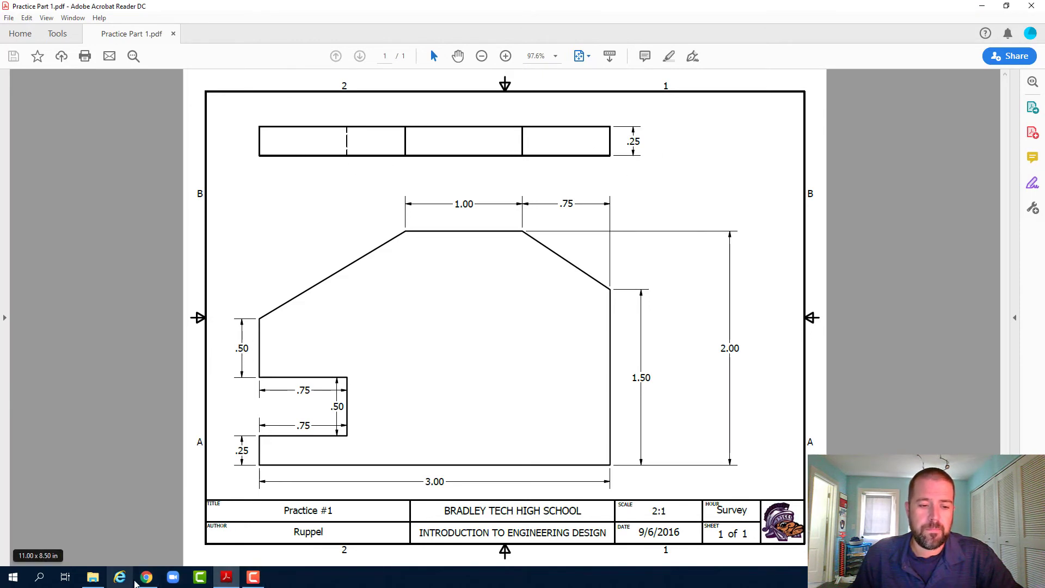
click(145, 576)
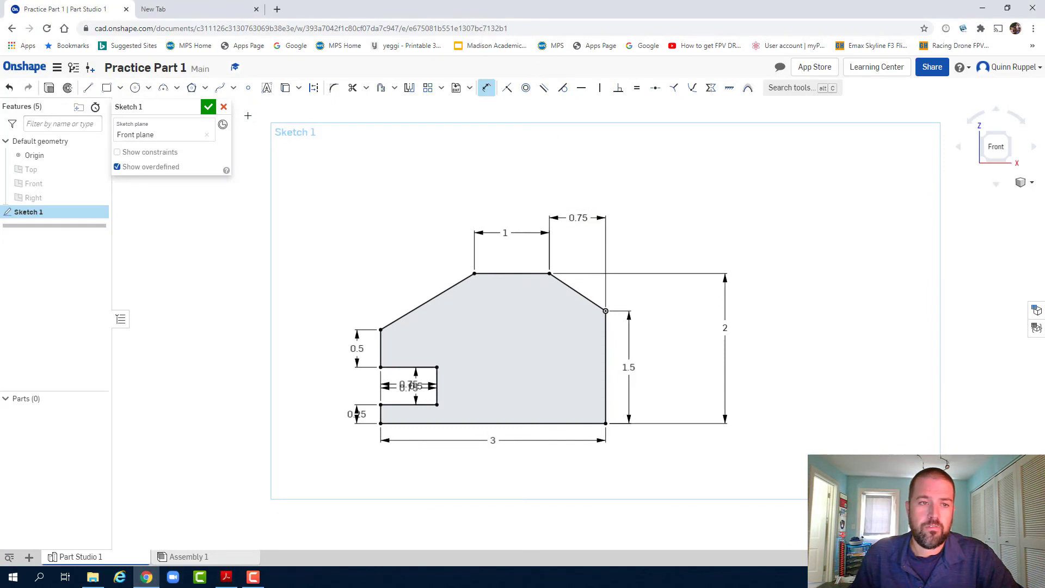
Close Sketch 1 and show the profile in Isometric view
click(208, 106)
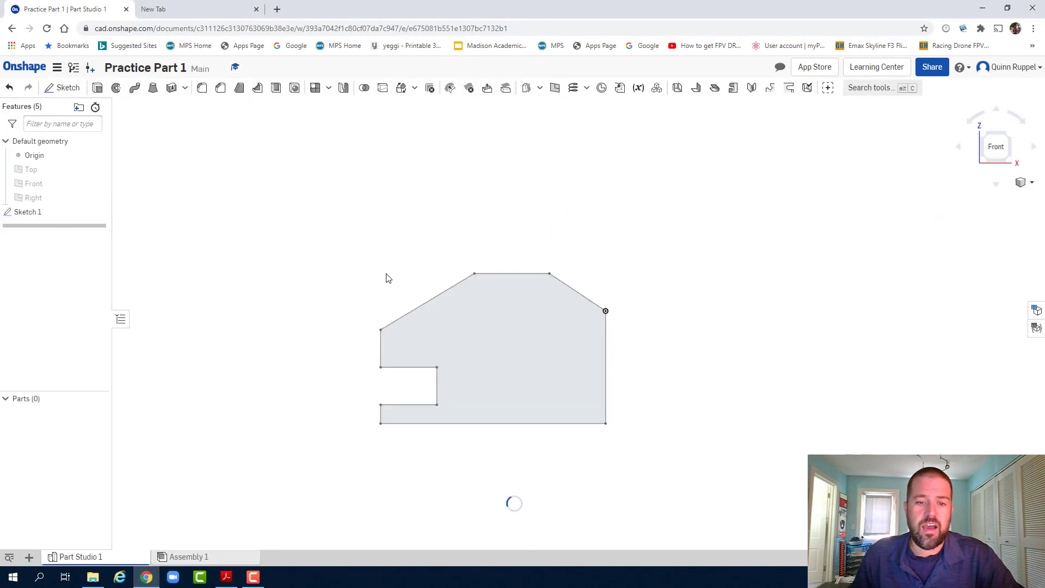
mouse_move(372, 301)
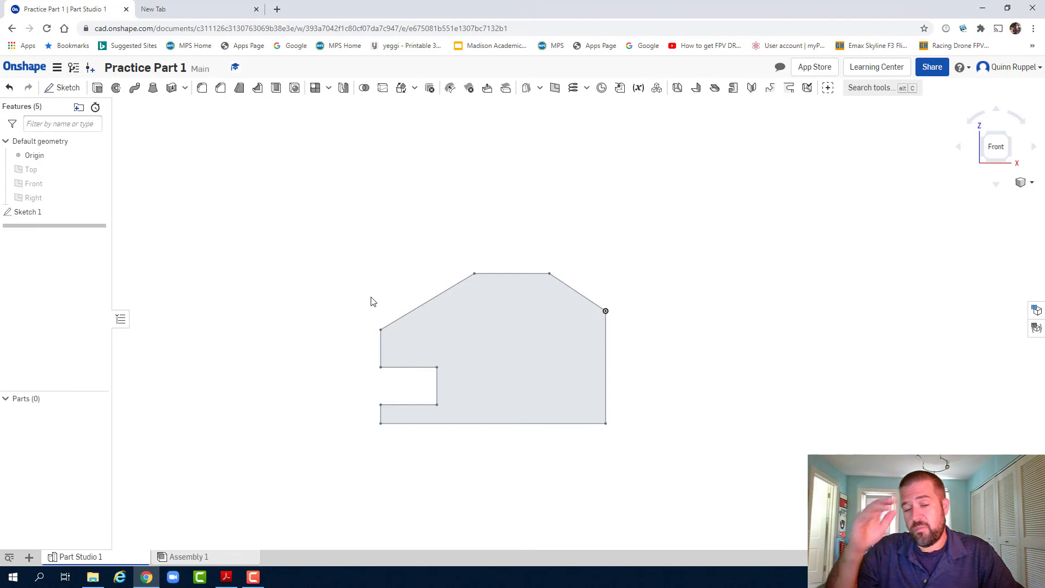
mouse_move(664, 226)
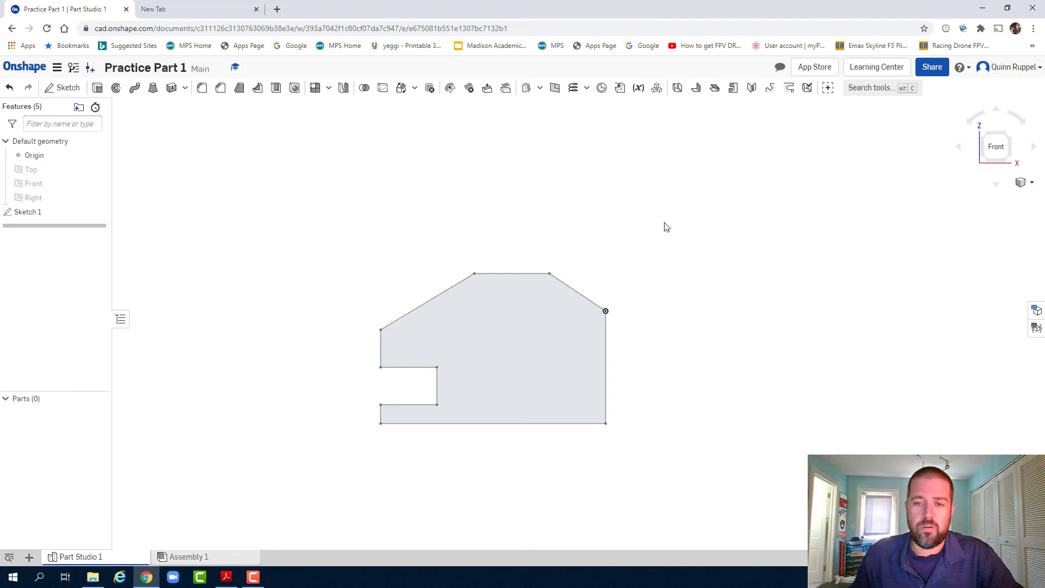
right_click(665, 227)
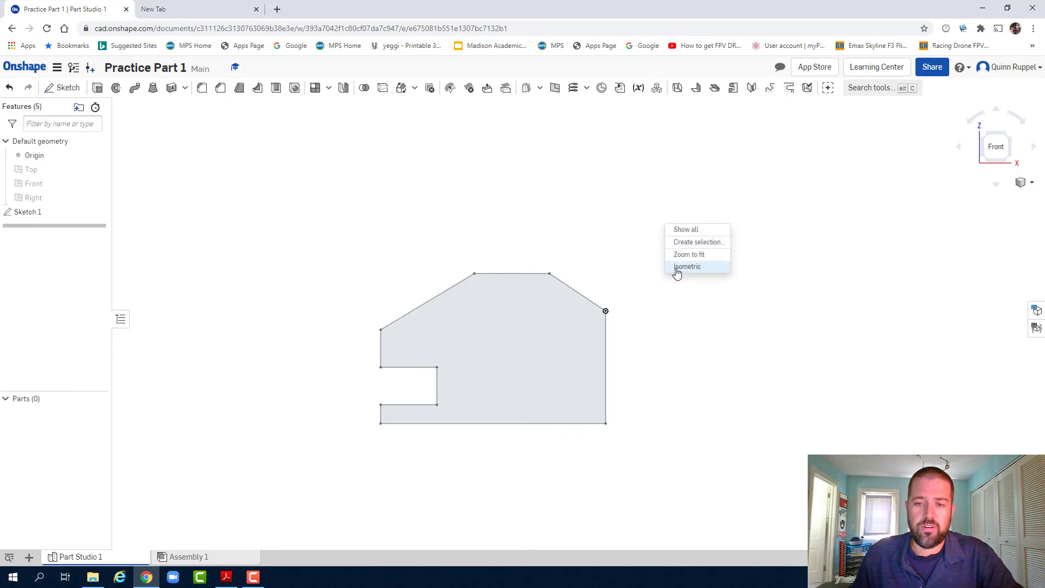
click(687, 266)
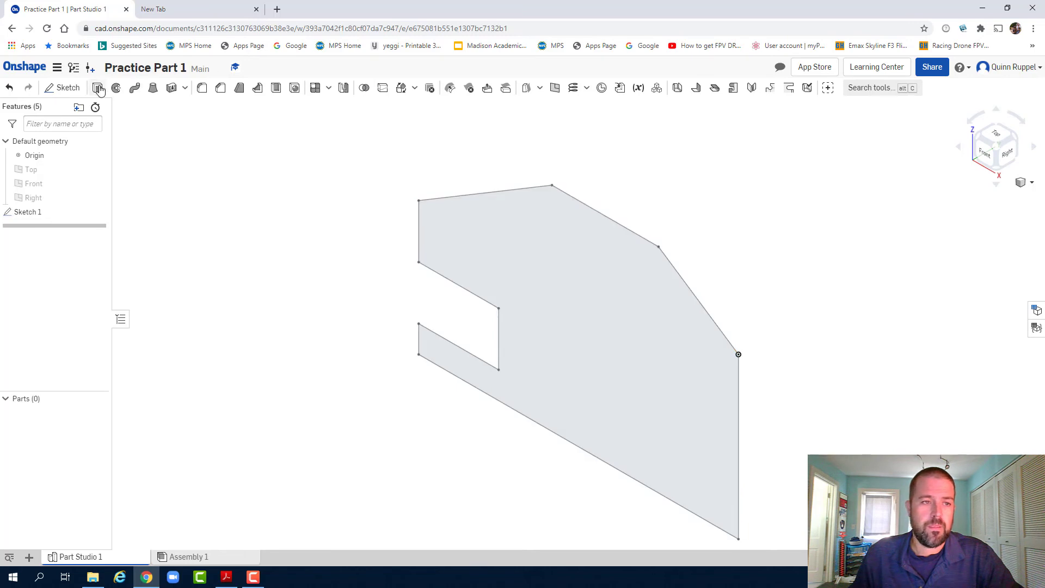
Extrude the sketch region to a depth of 0.25 in, creating Part 1
click(98, 87)
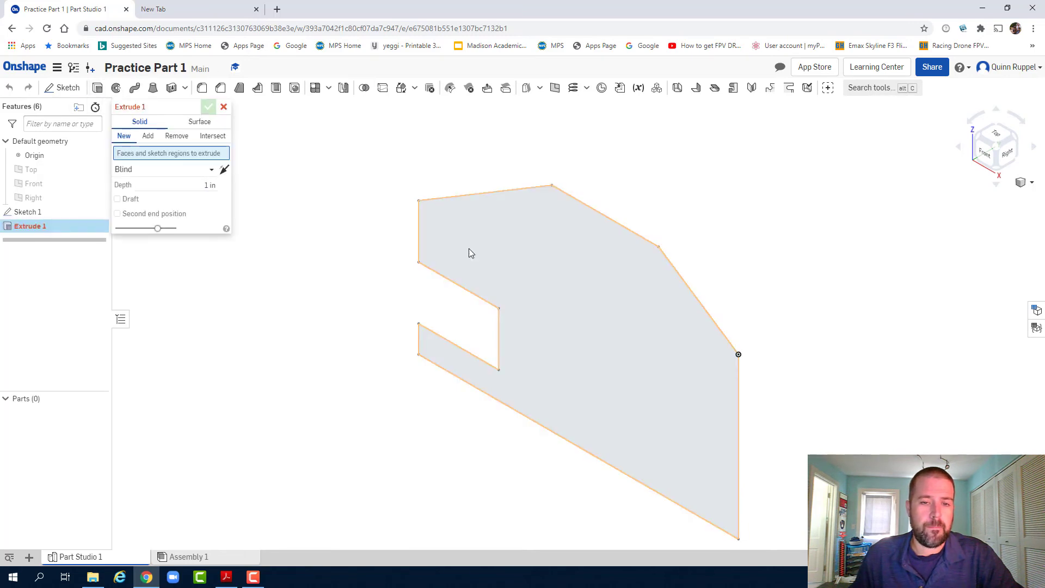
click(500, 266)
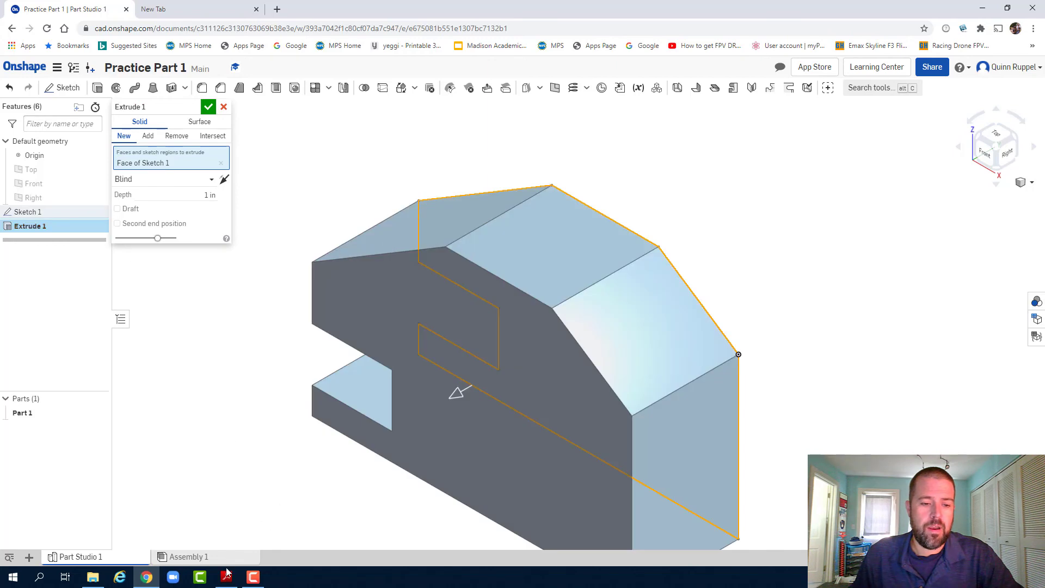
click(225, 576)
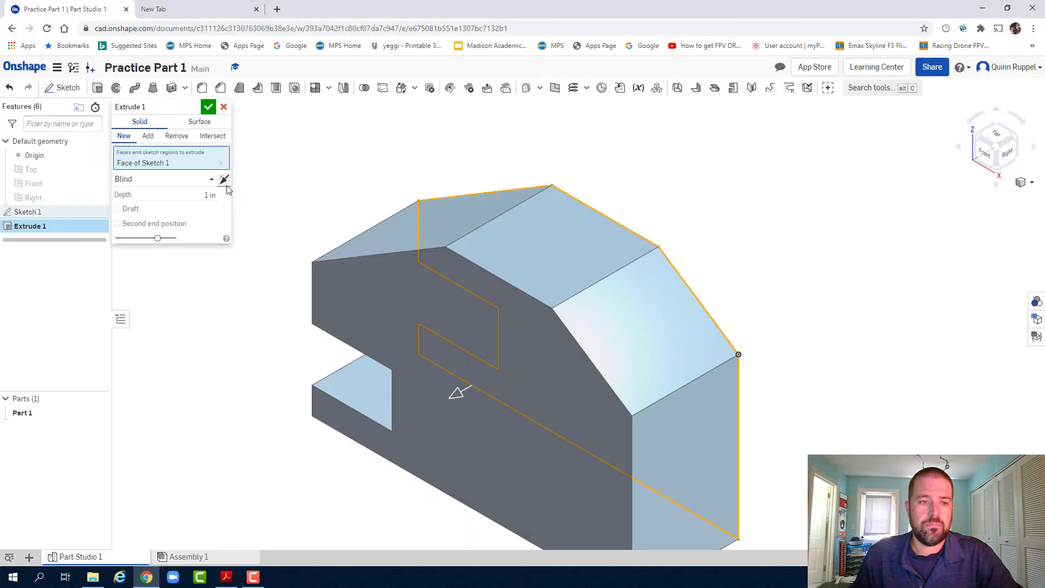
click(207, 194)
text(0.25)
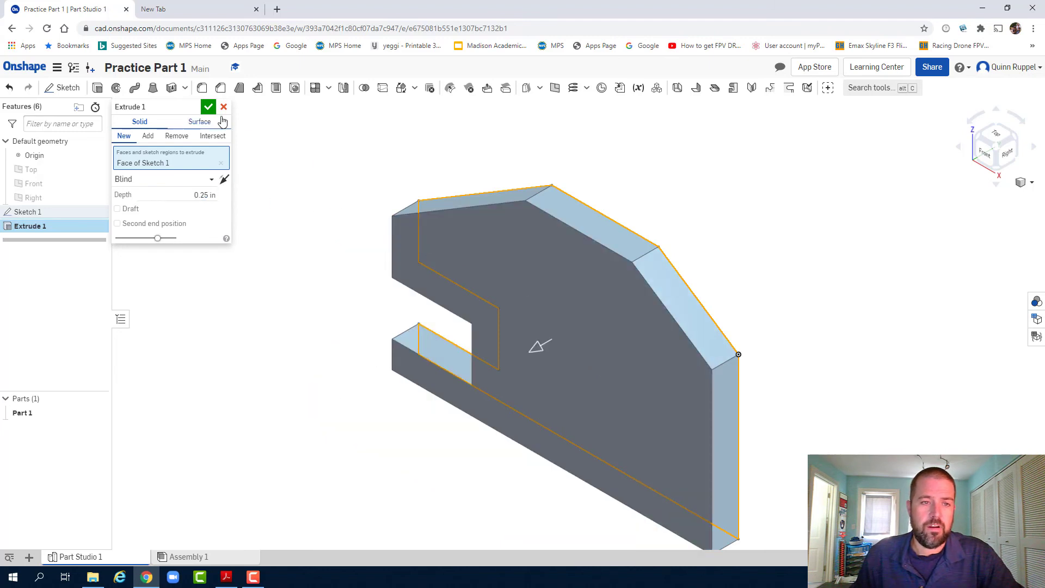
click(207, 106)
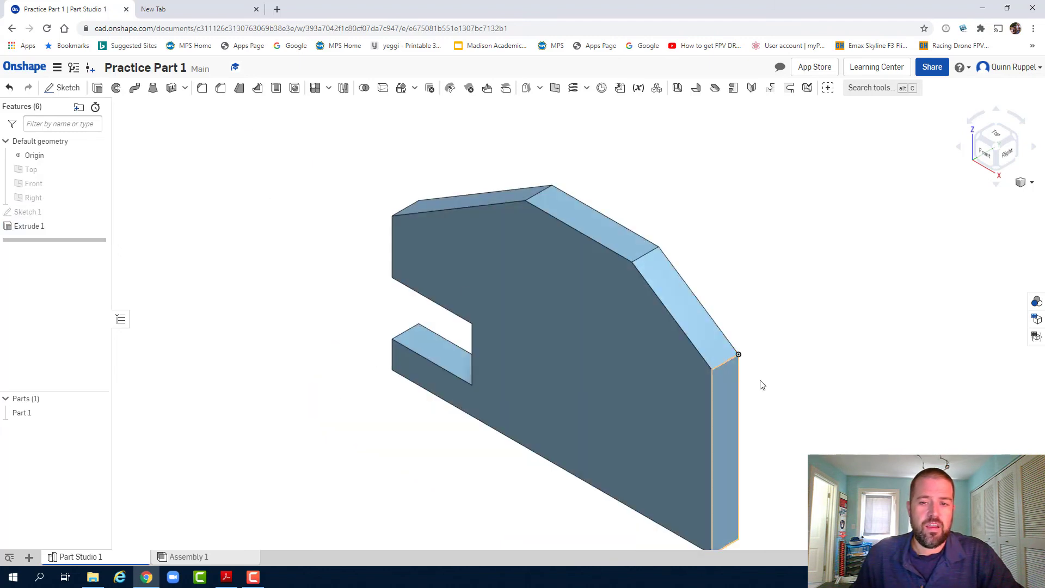